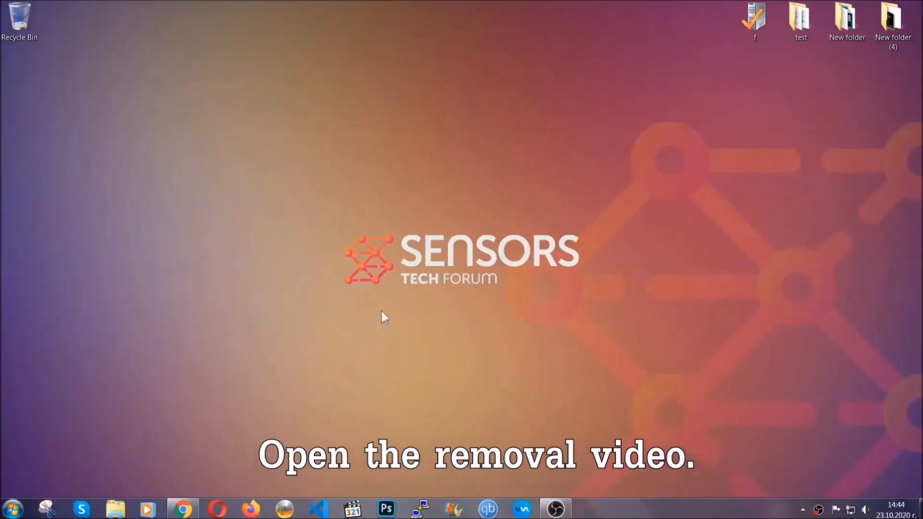
Play the ransomware removal video and follow its sensorstechforum.com description link.
left_click(183, 508)
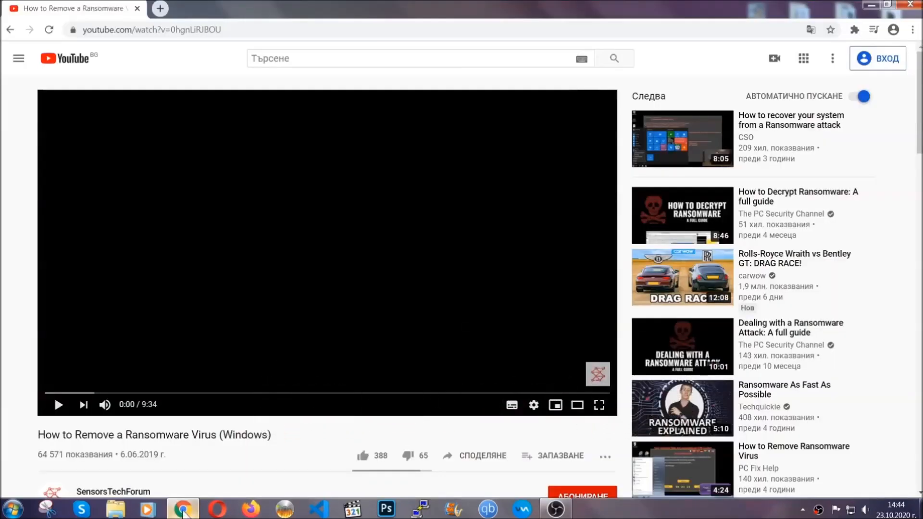
scroll("down", 3)
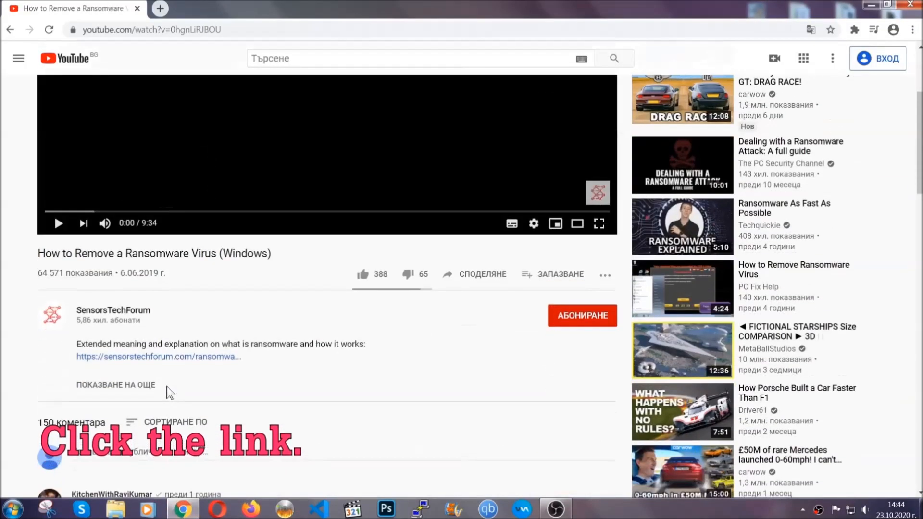
left_click(157, 357)
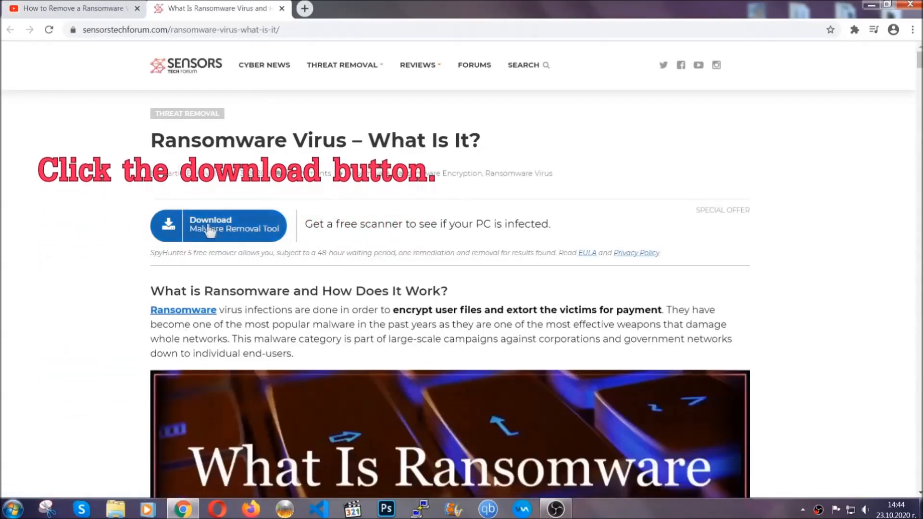
Download SpyHunter-Installer.exe from the article and launch it from the download bar.
left_click(218, 225)
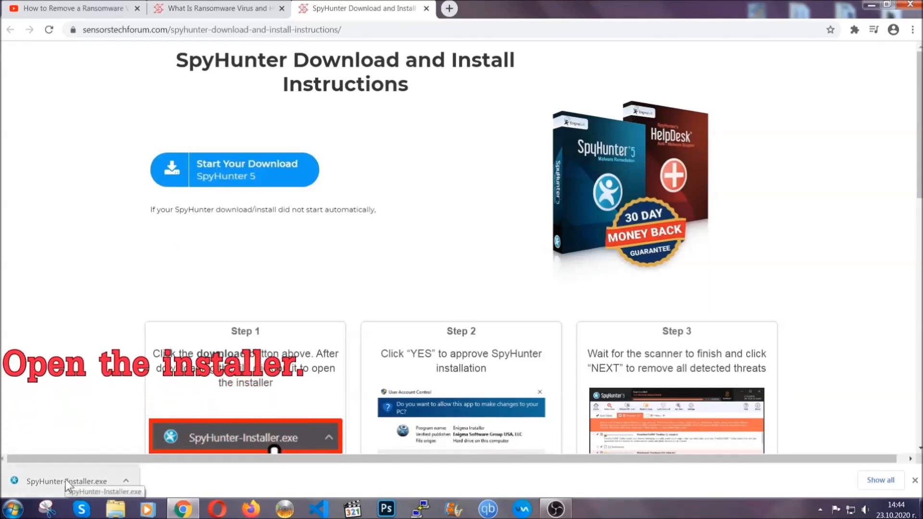
left_click(65, 481)
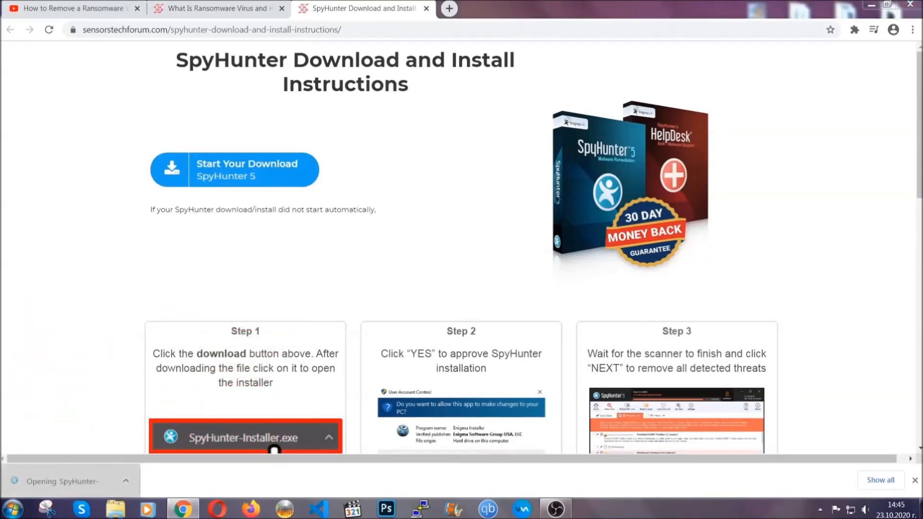
Install SpyHunter 5 in English, accepting the EULA, and close the finished setup.
left_click(244, 437)
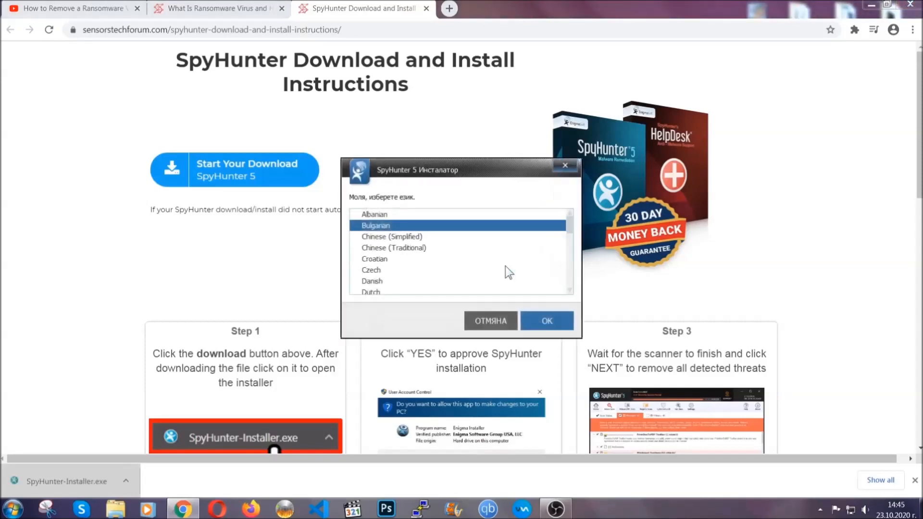
scroll("down", 3)
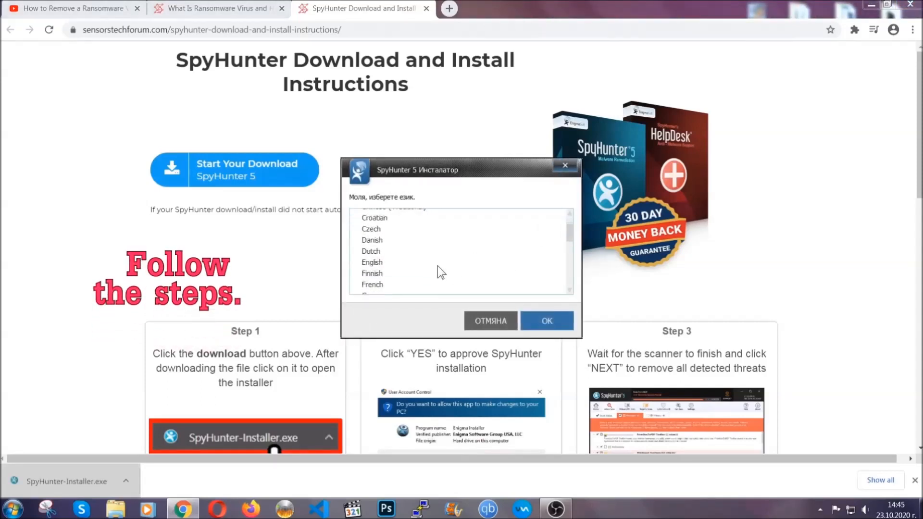
left_click(372, 262)
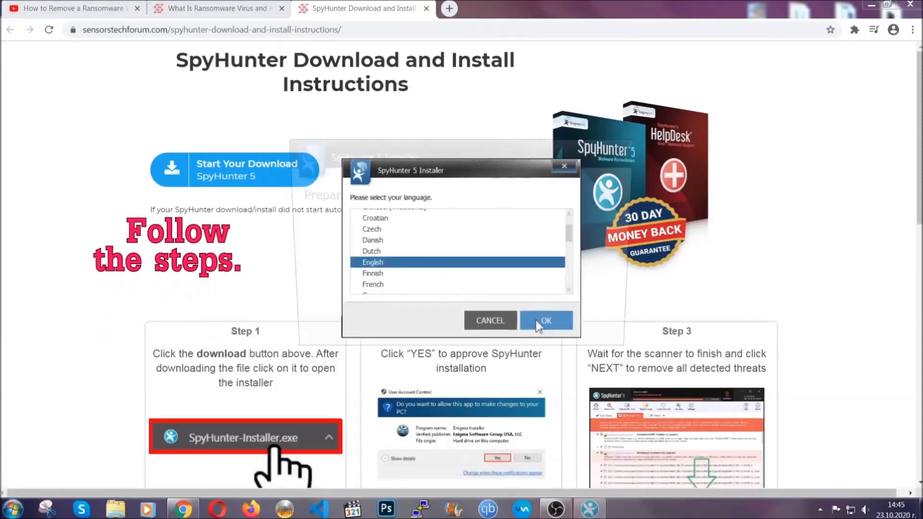
left_click(545, 320)
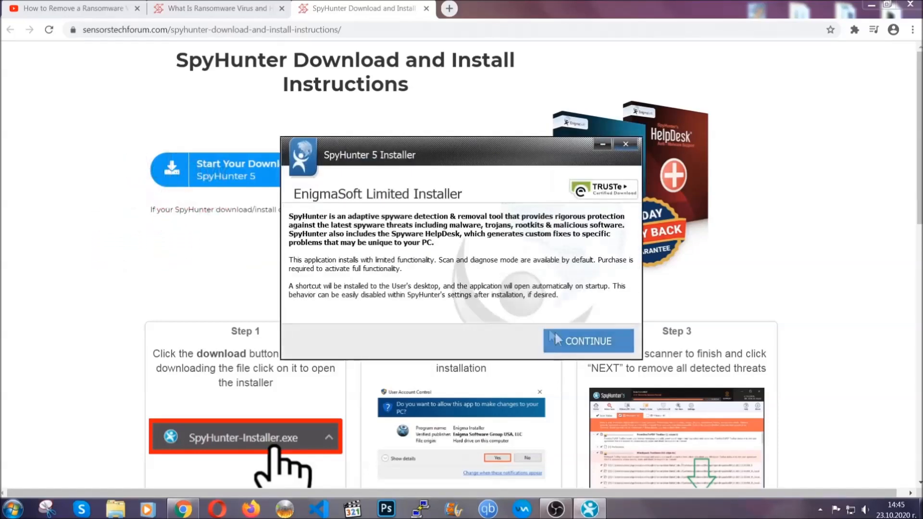
left_click(586, 341)
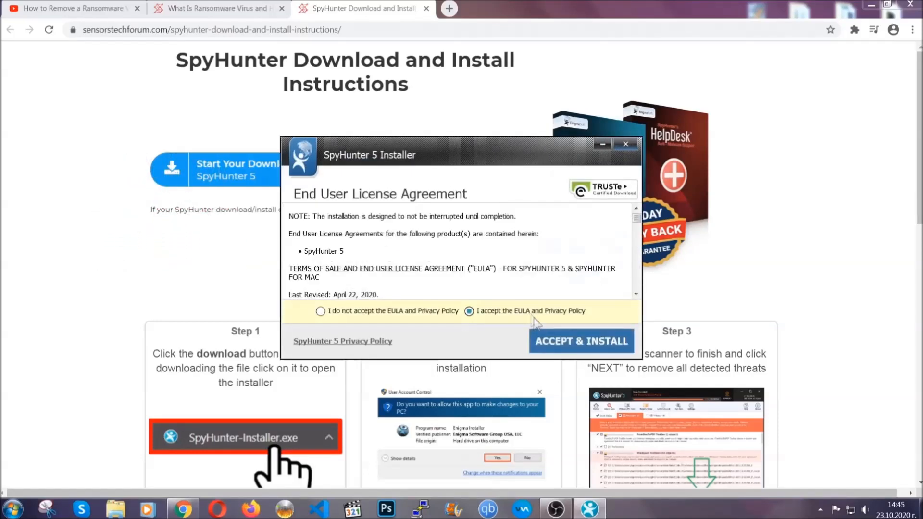
left_click(580, 341)
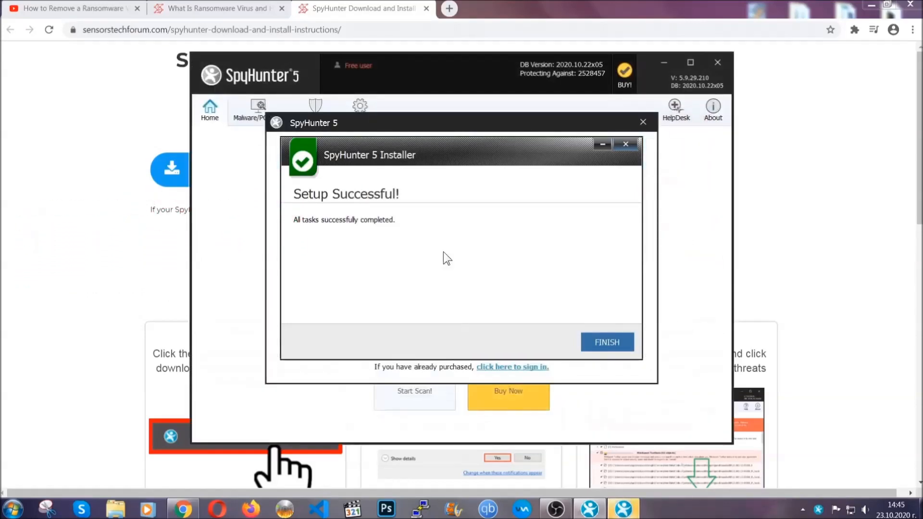
left_click(605, 342)
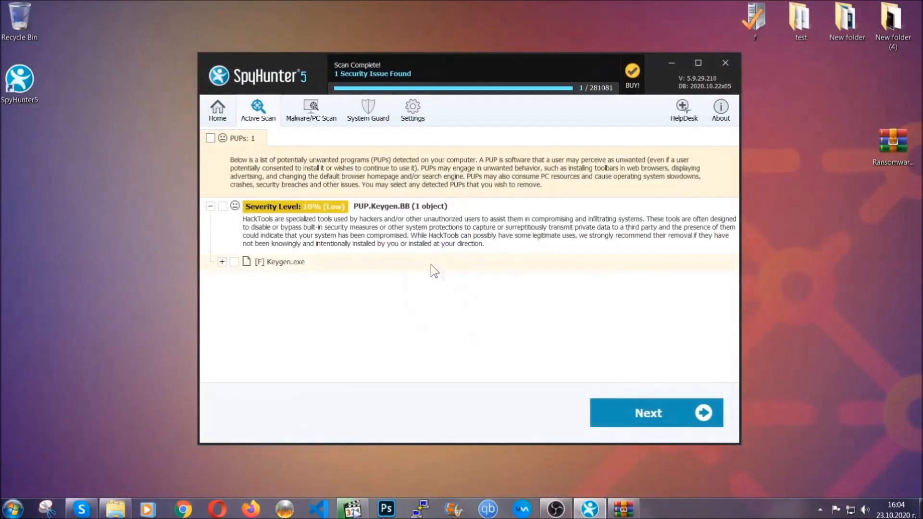
Proceed to remove the detected PUP.Keygen.BB threat in Keygen.exe.
left_click(210, 138)
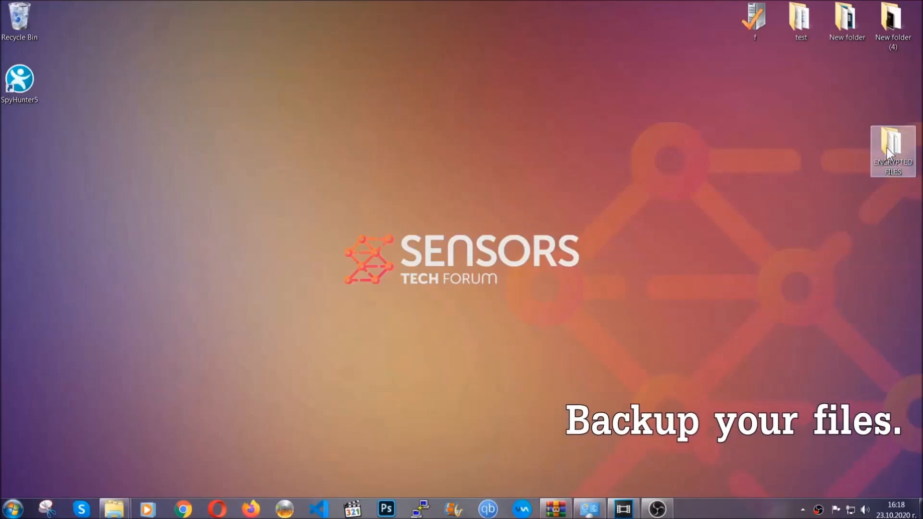
Copy the six encrypted .efji files from the ENCRYPTED FILES folder.
double_click(892, 151)
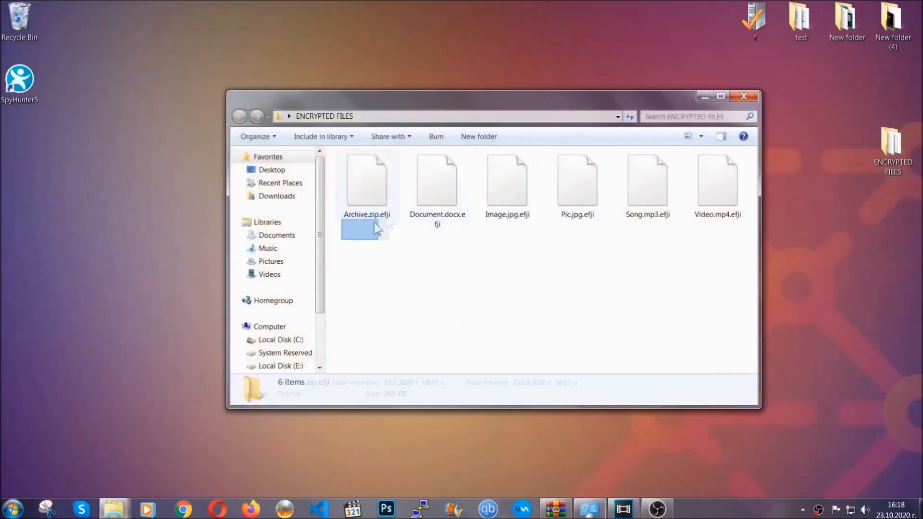
right_click(716, 183)
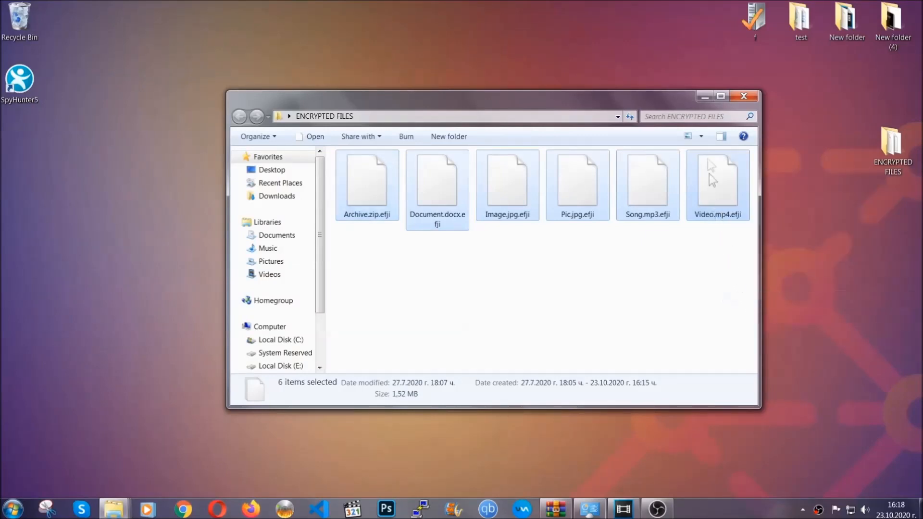
left_click(744, 97)
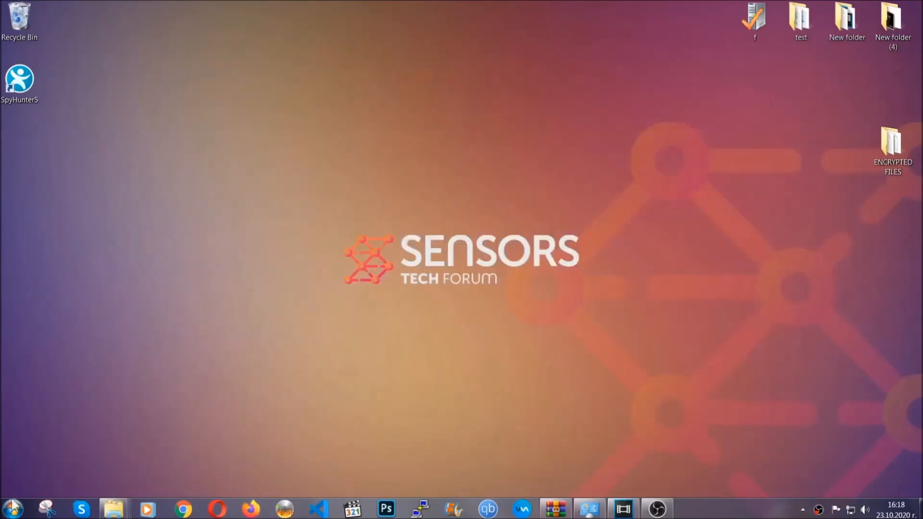
mouse_move(179, 366)
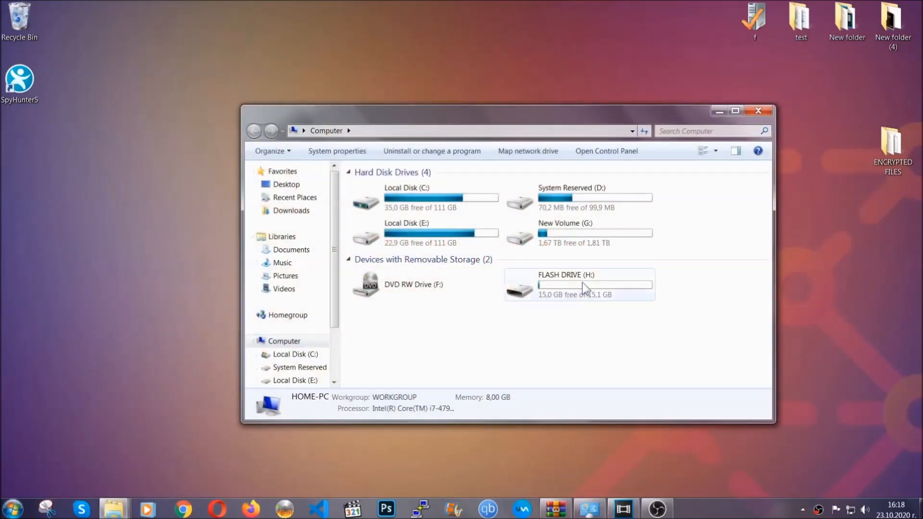
Paste the copied files onto FLASH DRIVE (H:) and close the window.
double_click(565, 284)
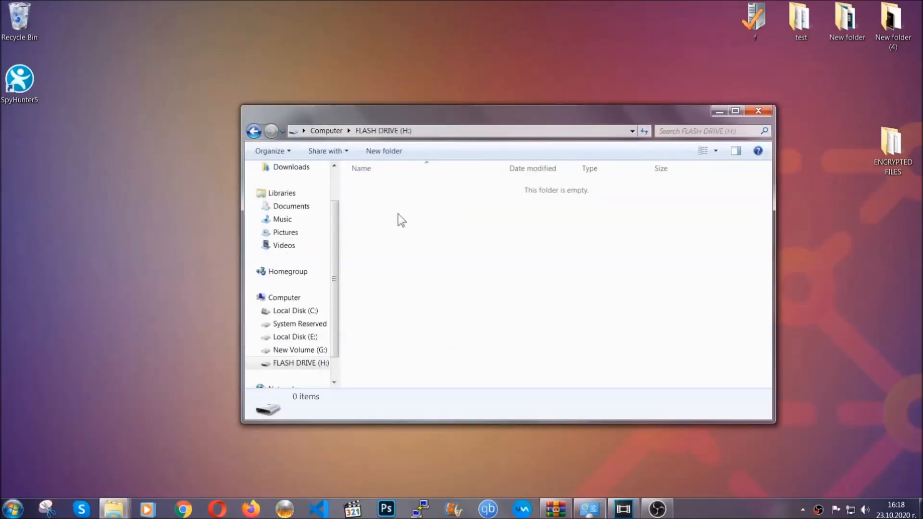
right_click(400, 221)
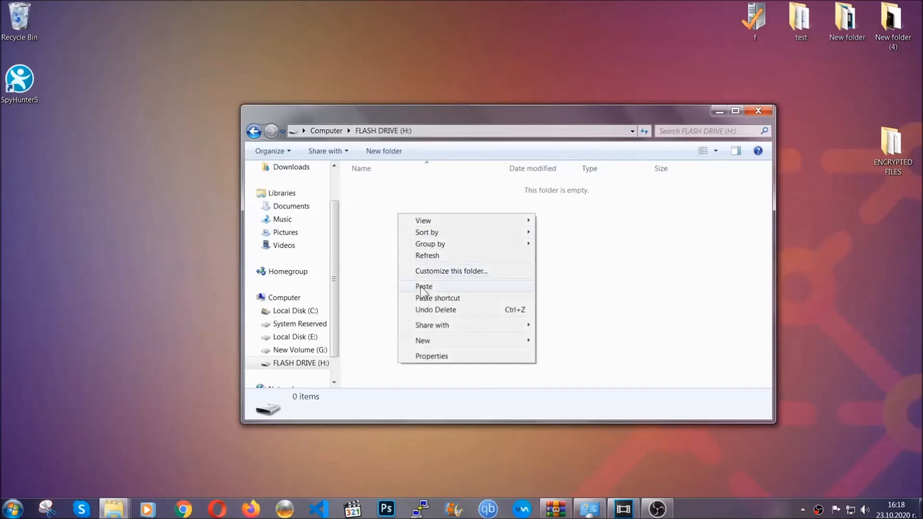
left_click(423, 286)
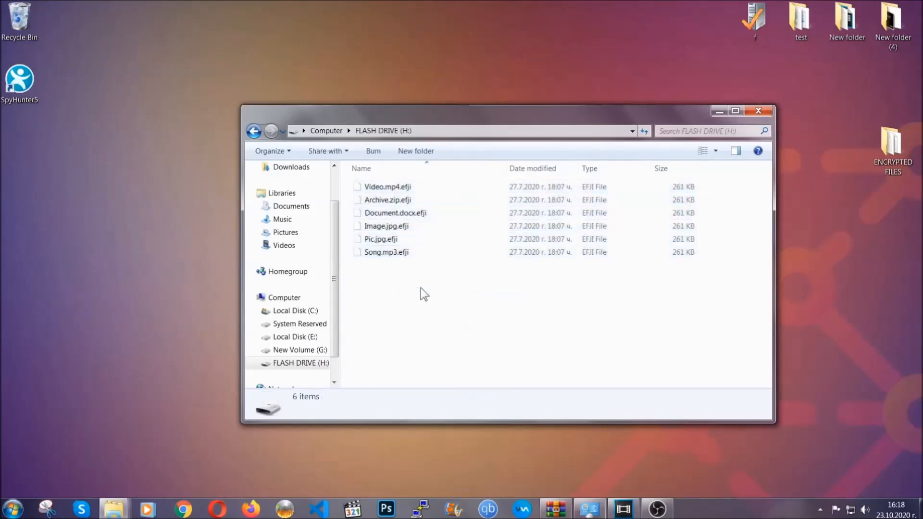
mouse_move(759, 111)
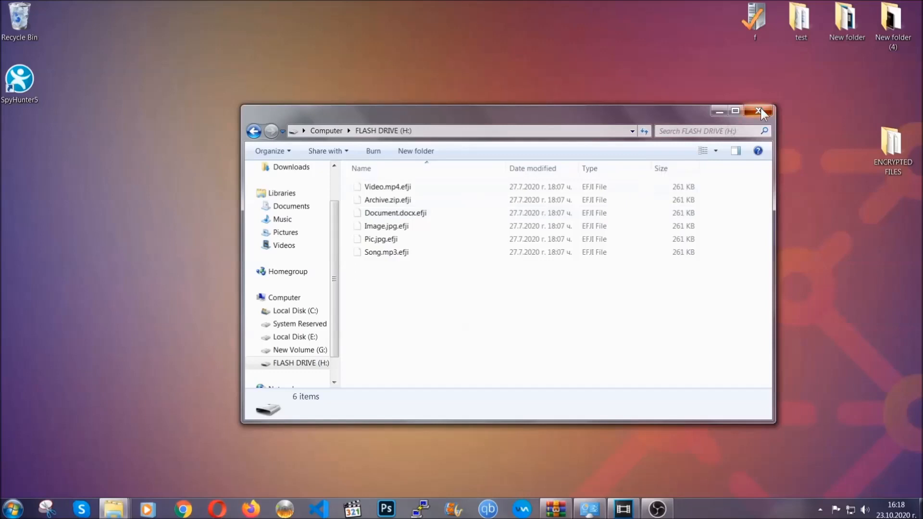
left_click(760, 111)
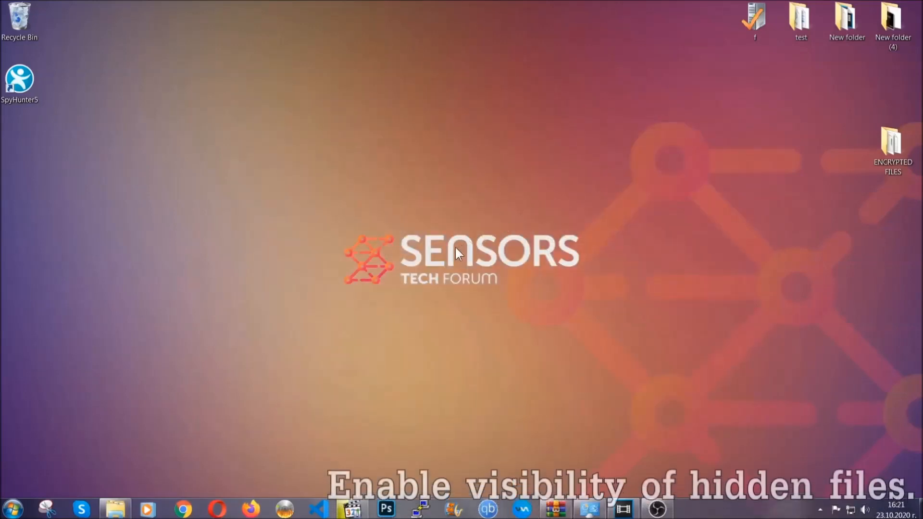
mouse_move(64, 456)
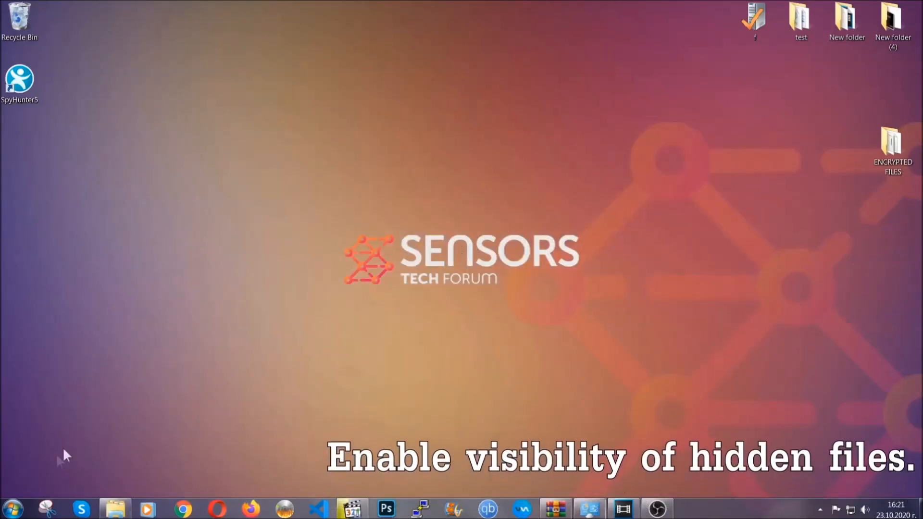
Search 'show hidden files and folders' and enable 'Show hidden files, folders, and drives'.
left_click(12, 508)
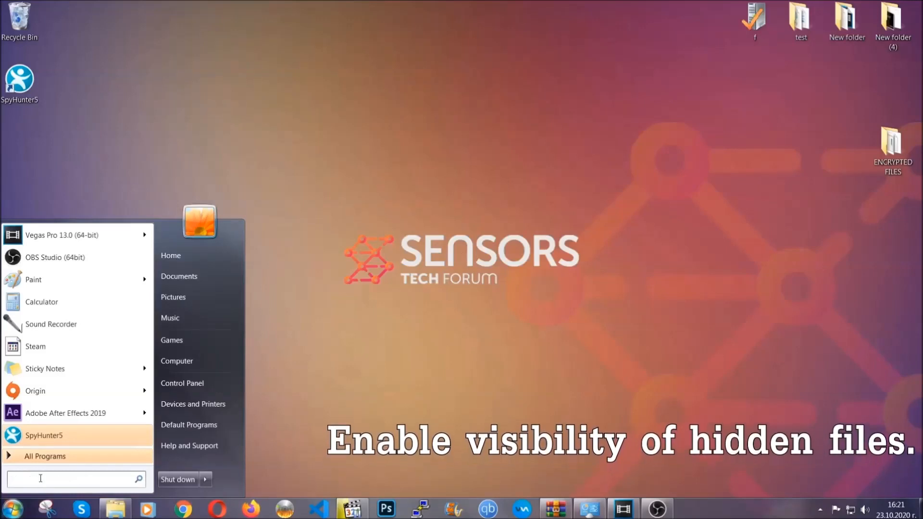
type("s")
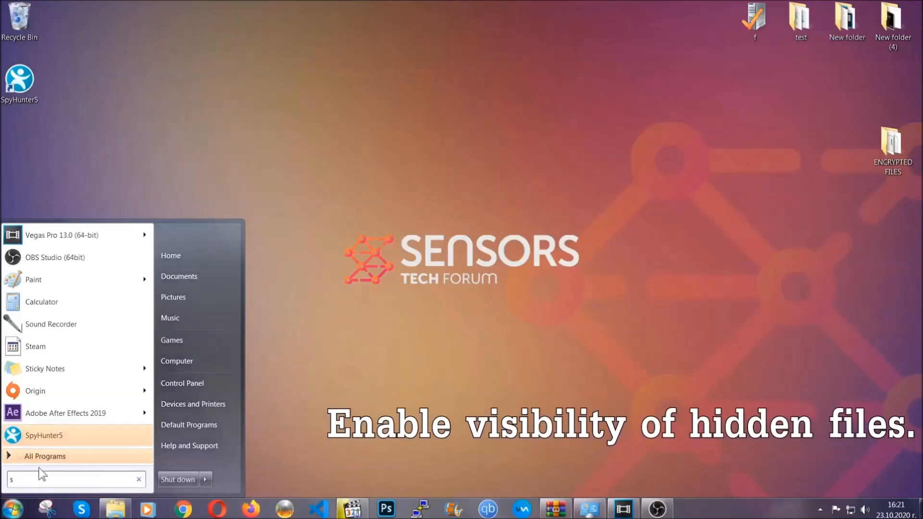
type("how")
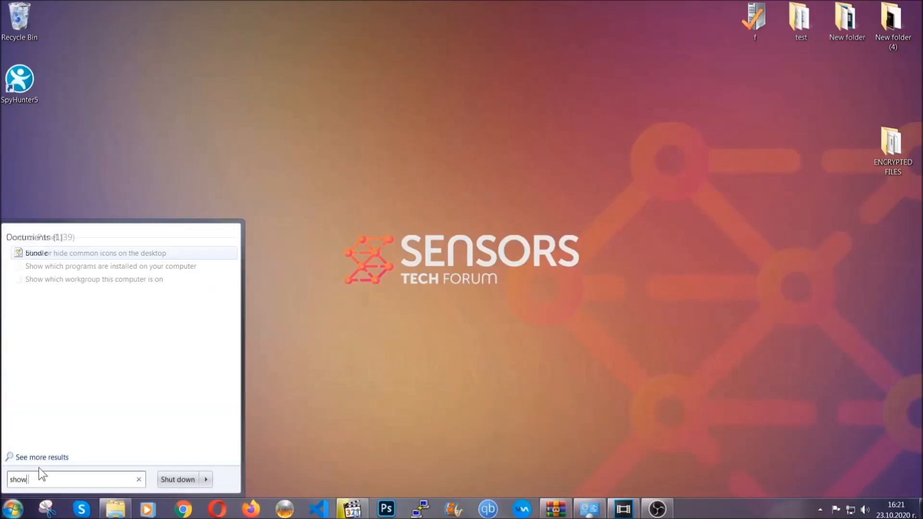
type("hidden files")
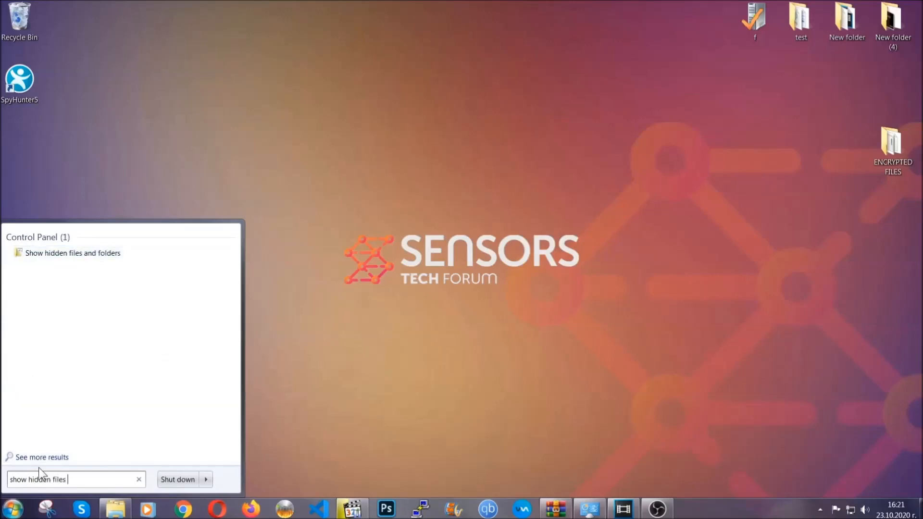
type("and folders")
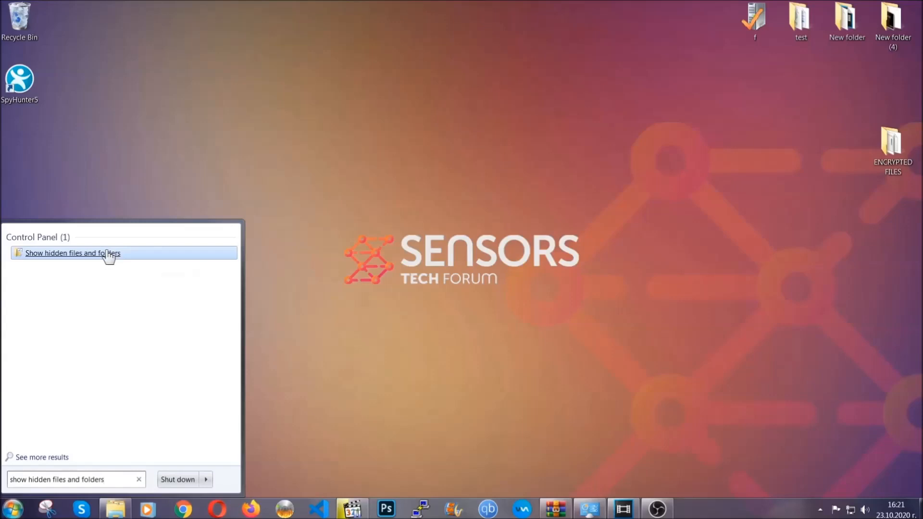
left_click(73, 252)
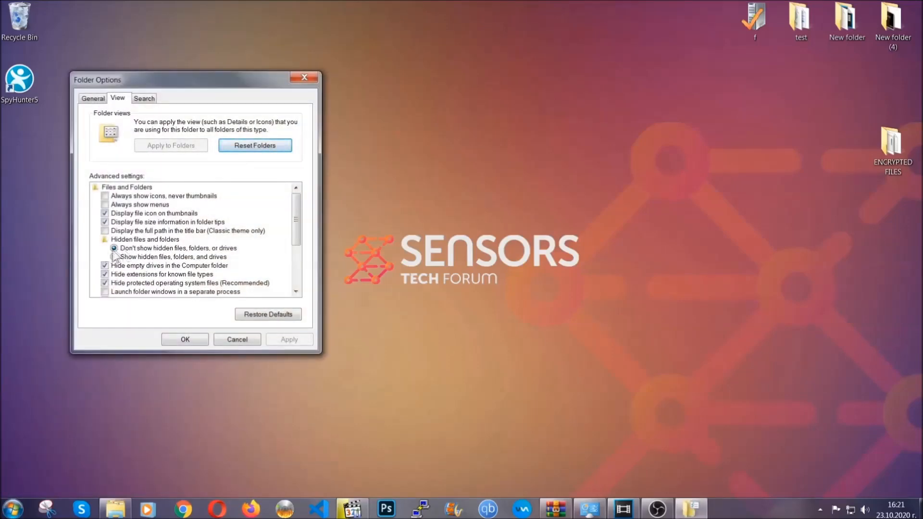
left_click(114, 256)
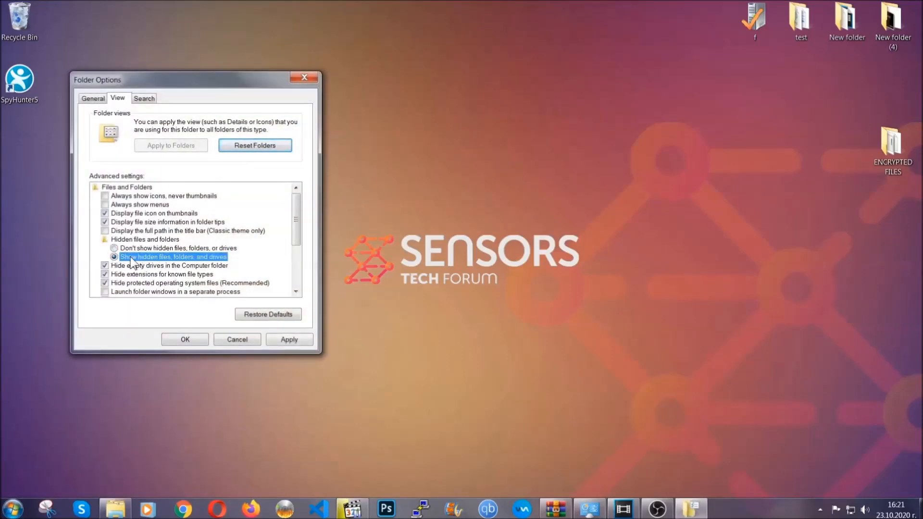
left_click(289, 339)
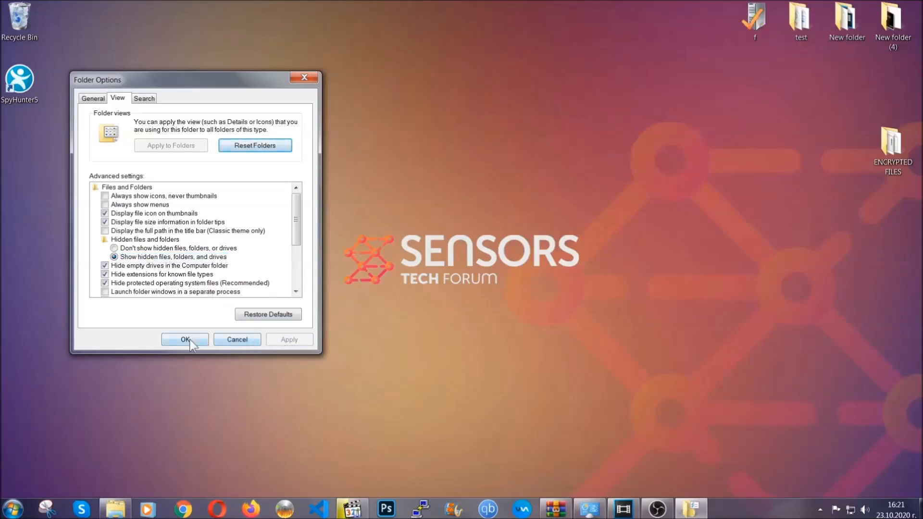
left_click(185, 338)
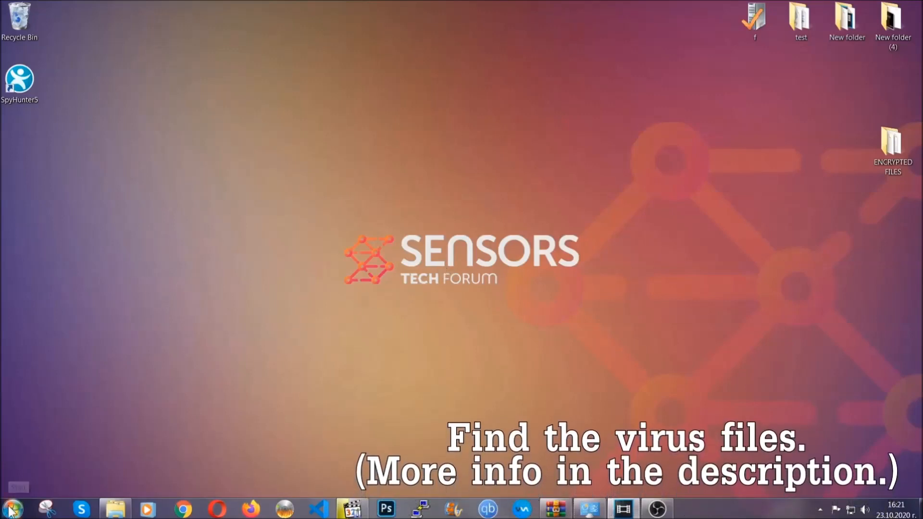
Search the whole computer for 'fileextension:exe Example Virus Name'.
left_click(10, 508)
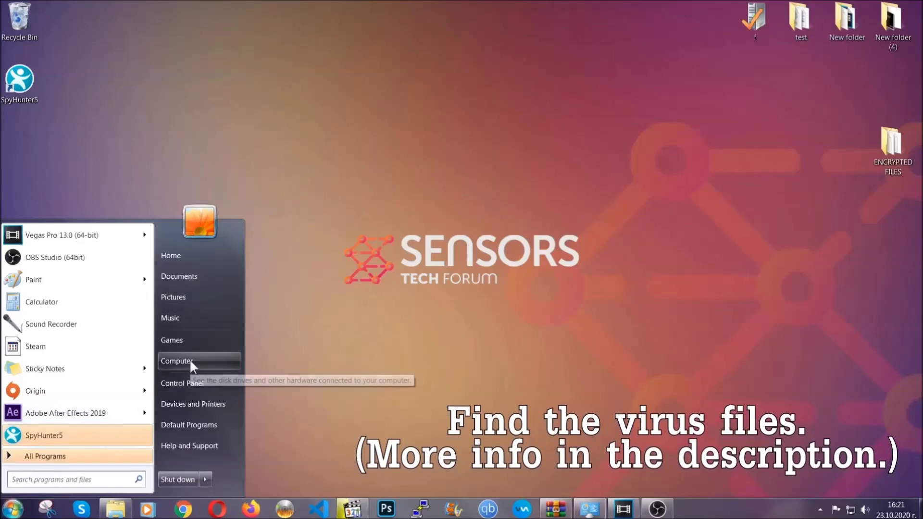
left_click(178, 361)
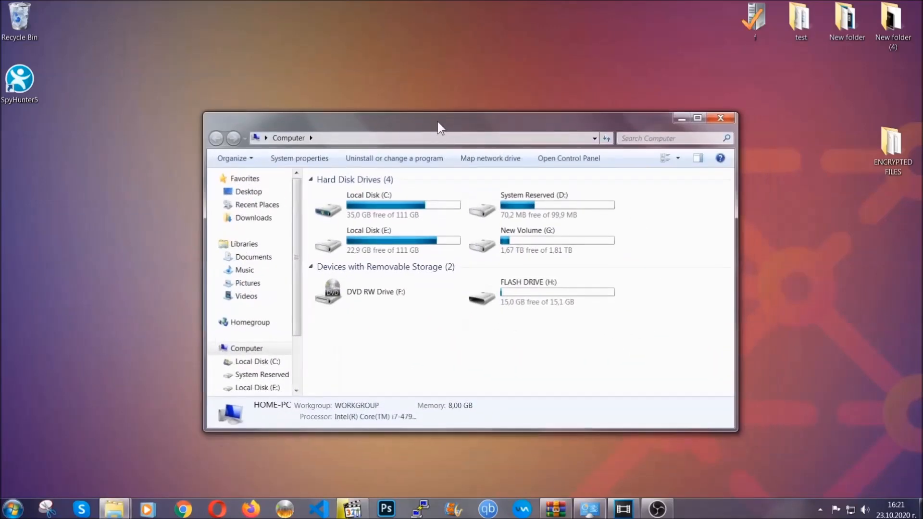
left_click(671, 138)
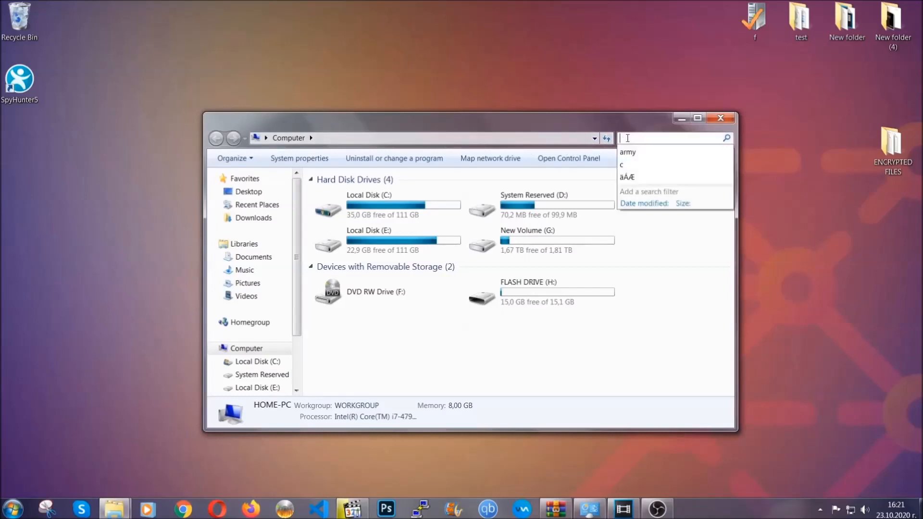
type("fileextension")
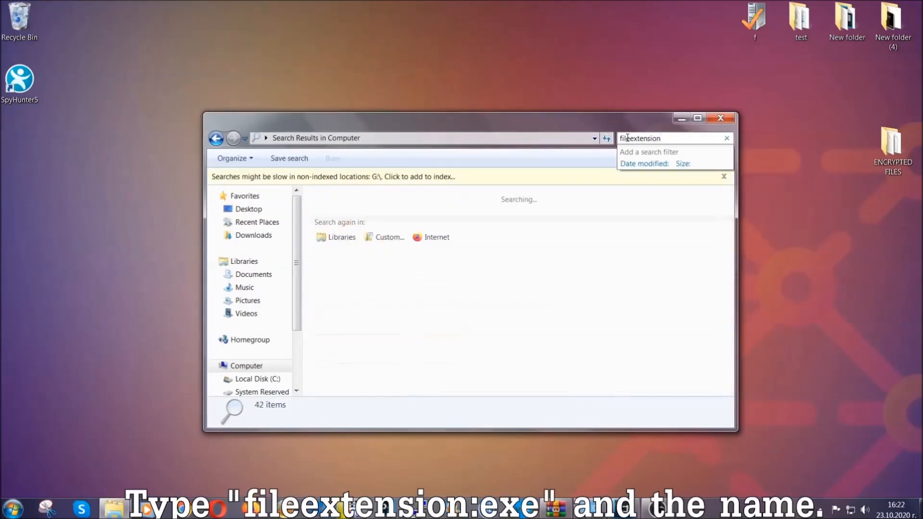
type(":exe E")
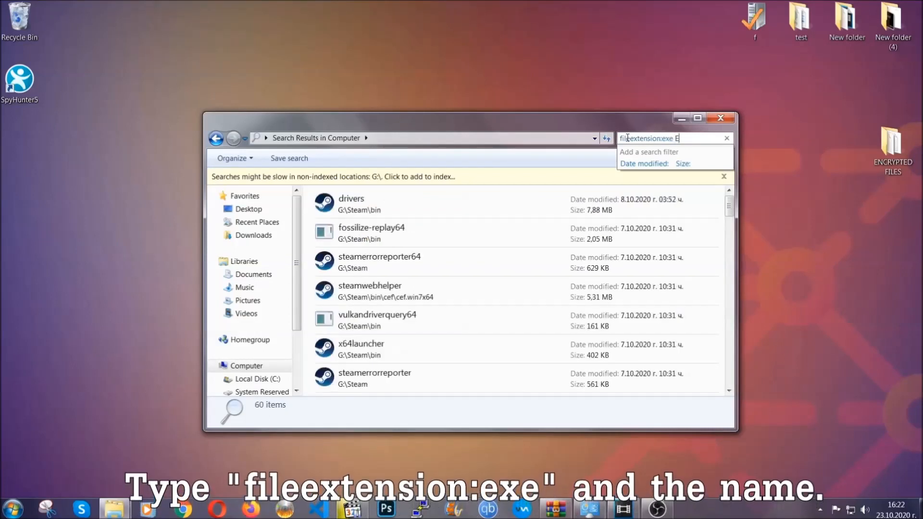
type("xample Virus Name")
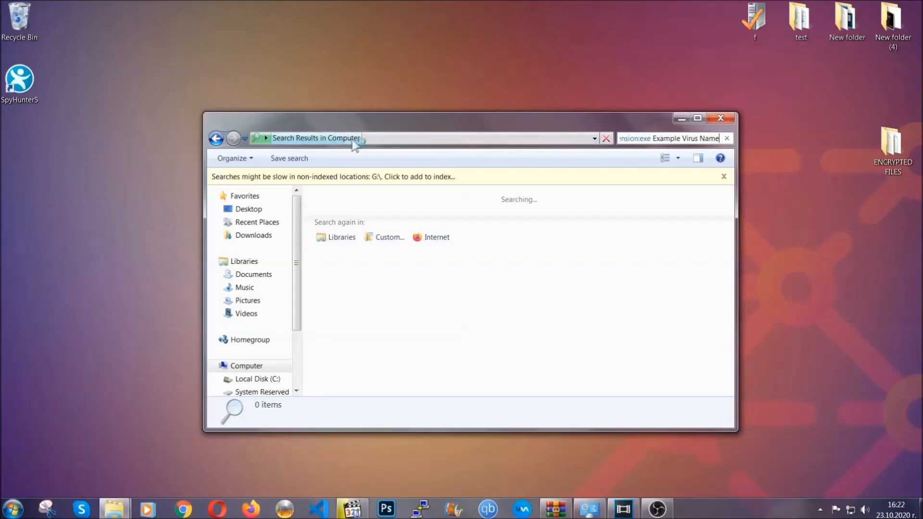
mouse_move(388, 160)
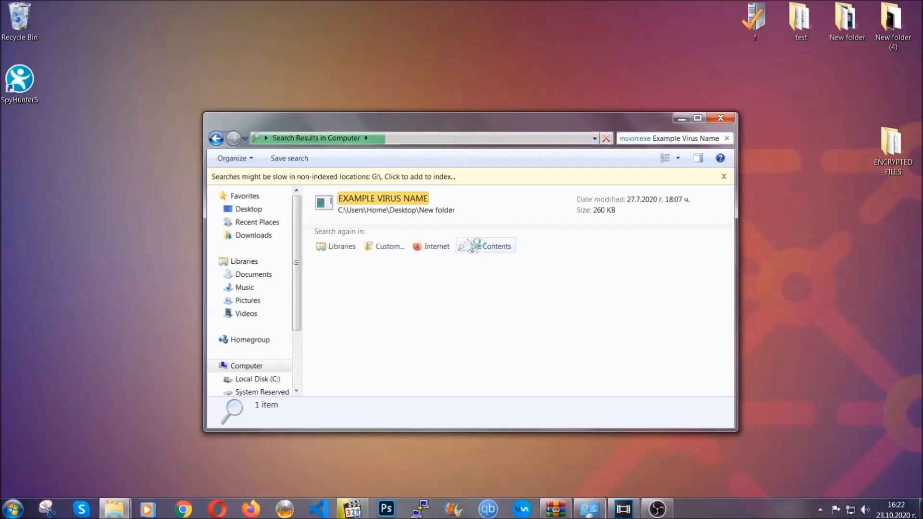
Delete the found EXAMPLE VIRUS NAME file to the Recycle Bin and close Explorer.
left_click(382, 203)
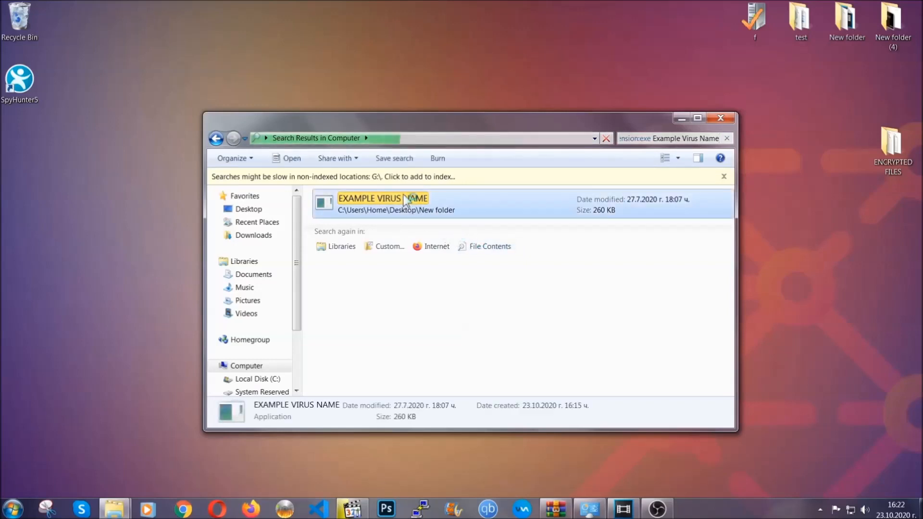
right_click(383, 203)
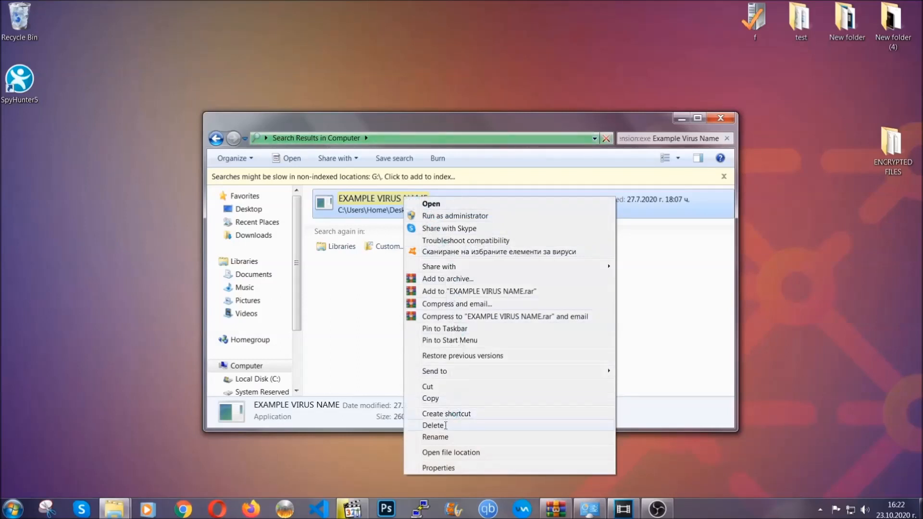
left_click(433, 425)
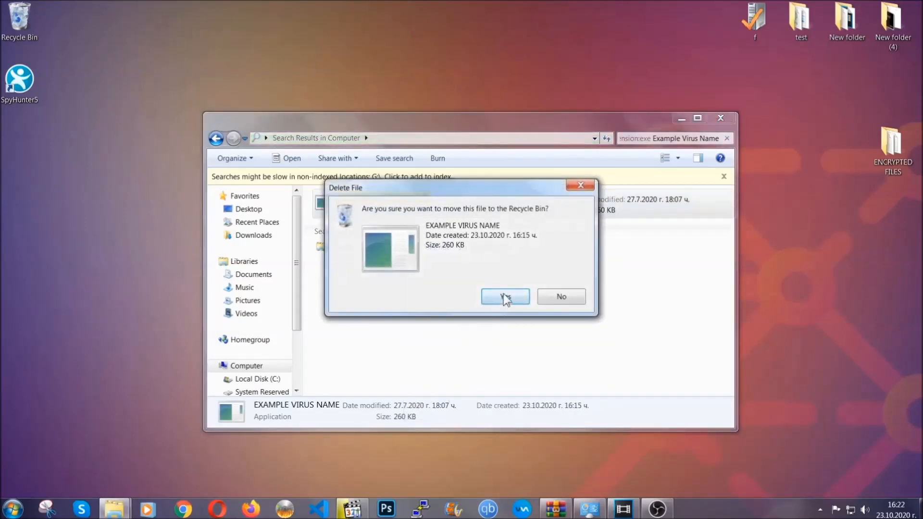
left_click(504, 296)
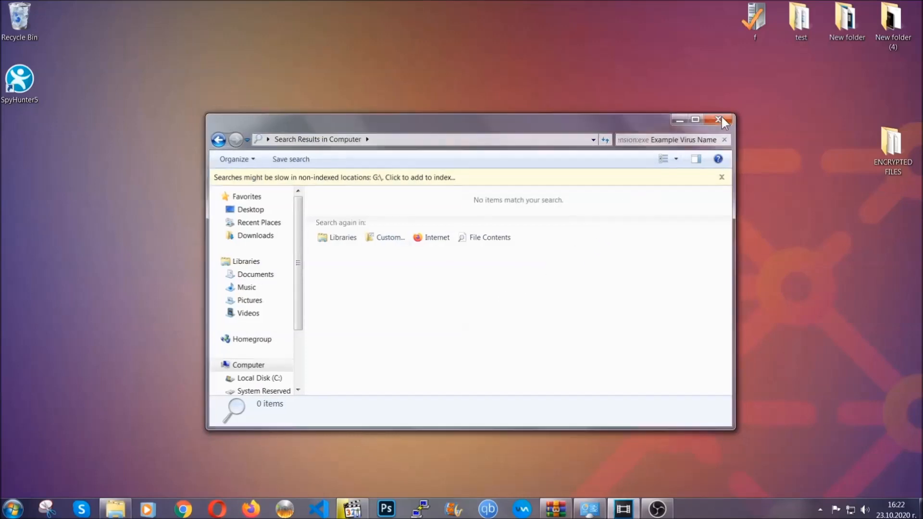
left_click(719, 120)
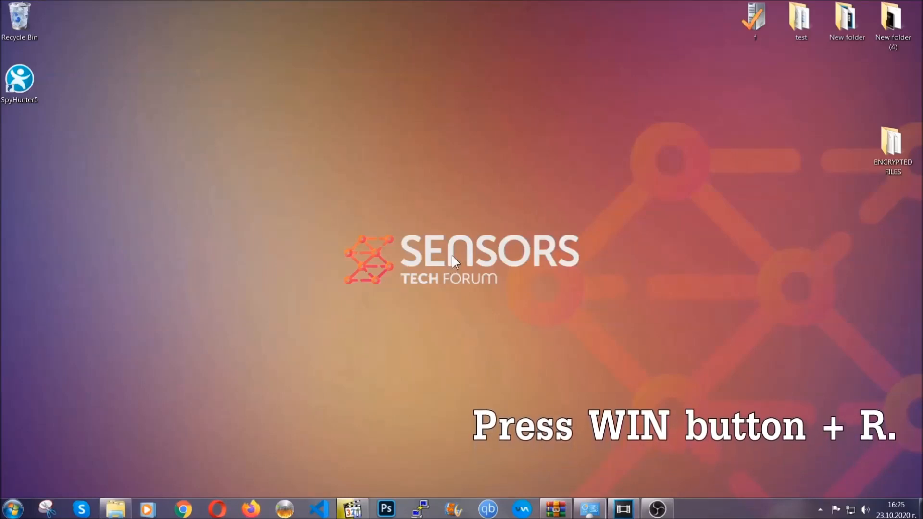
Run REGEDIT from the Win+R Run dialog.
key("win+r")
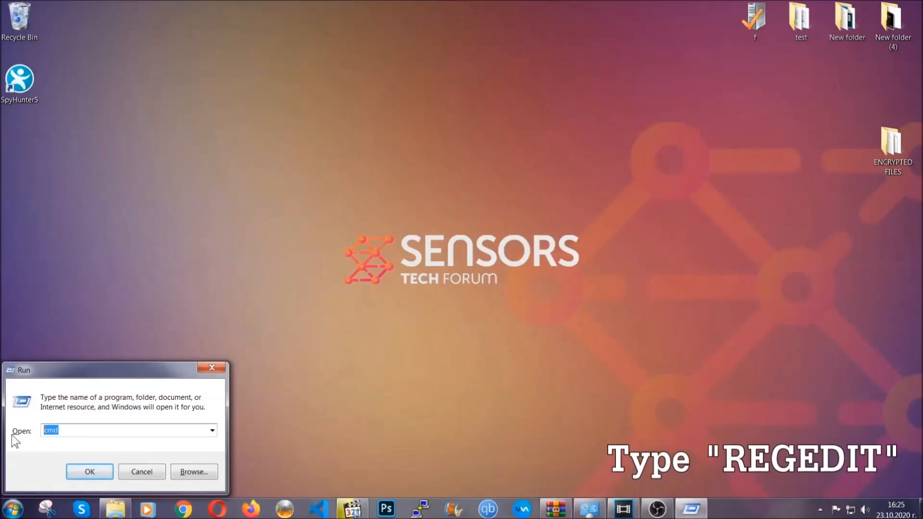
type("REGEDIT")
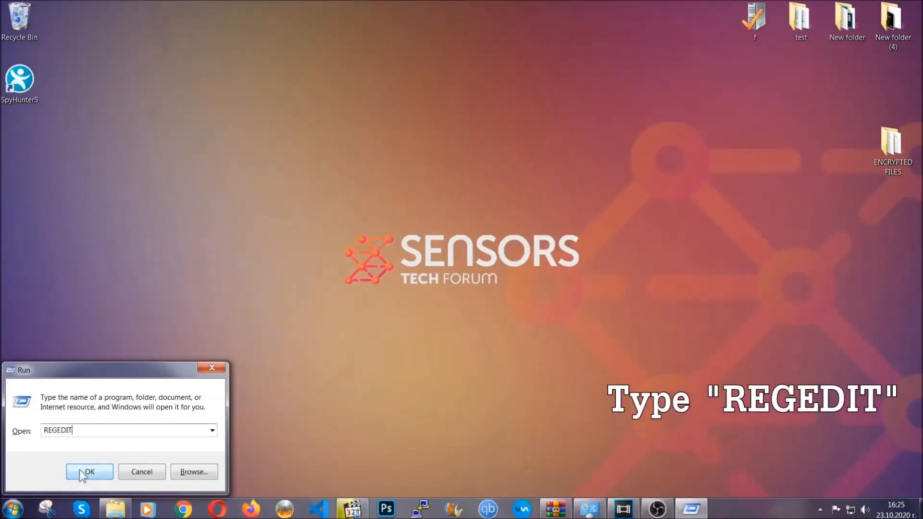
left_click(89, 471)
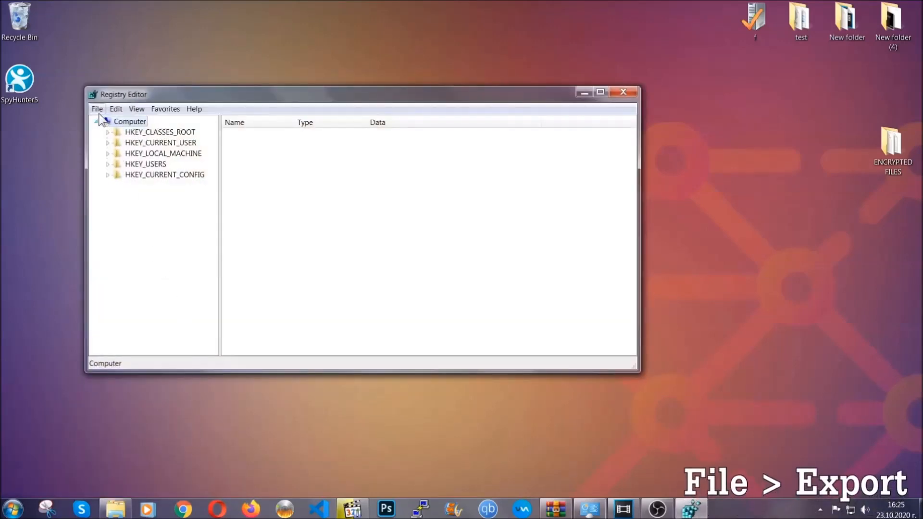
Export the entire registry to a Desktop file named BACKUP.
left_click(96, 109)
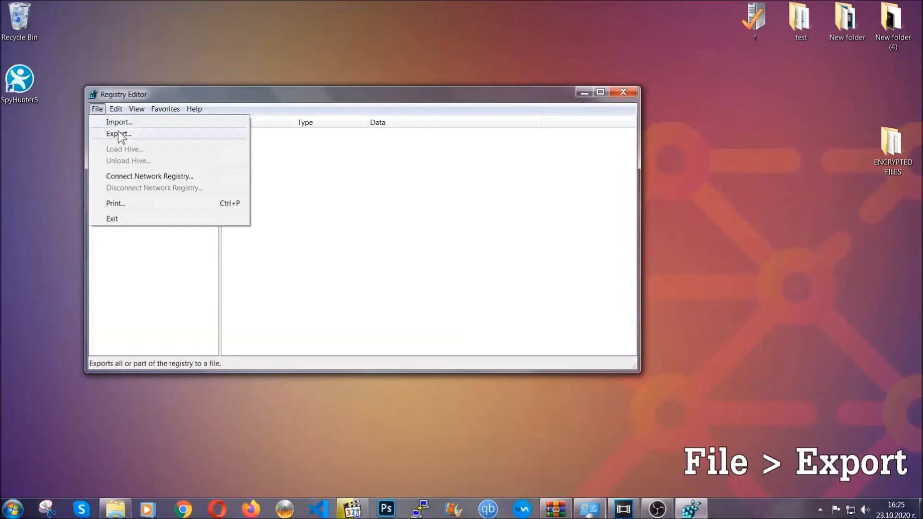
left_click(118, 133)
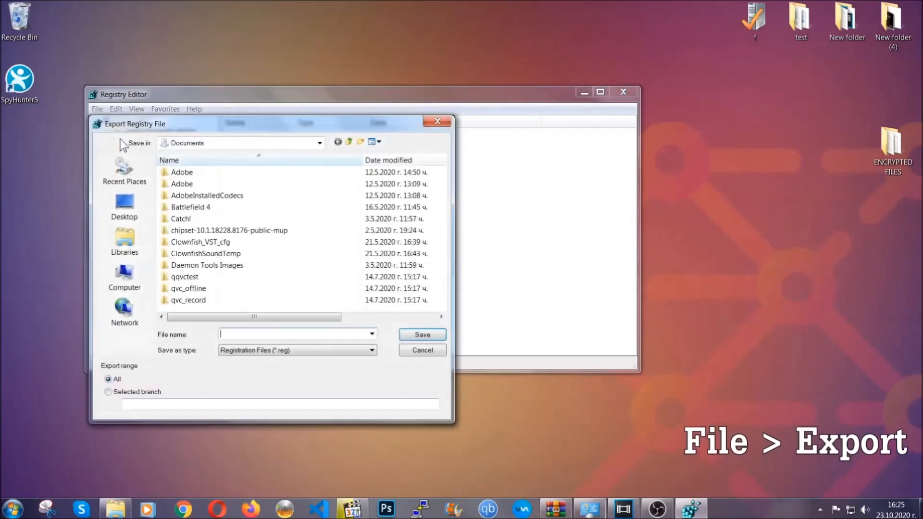
left_click(123, 206)
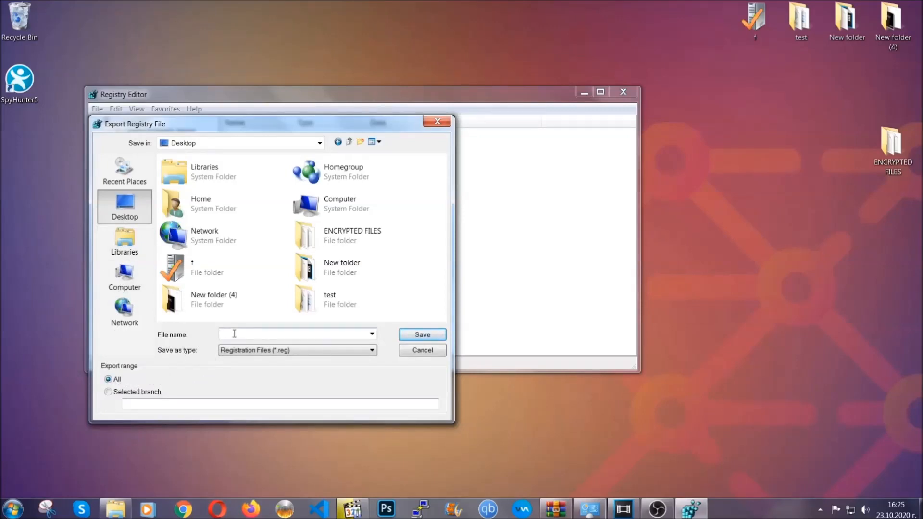
type("BACKUP")
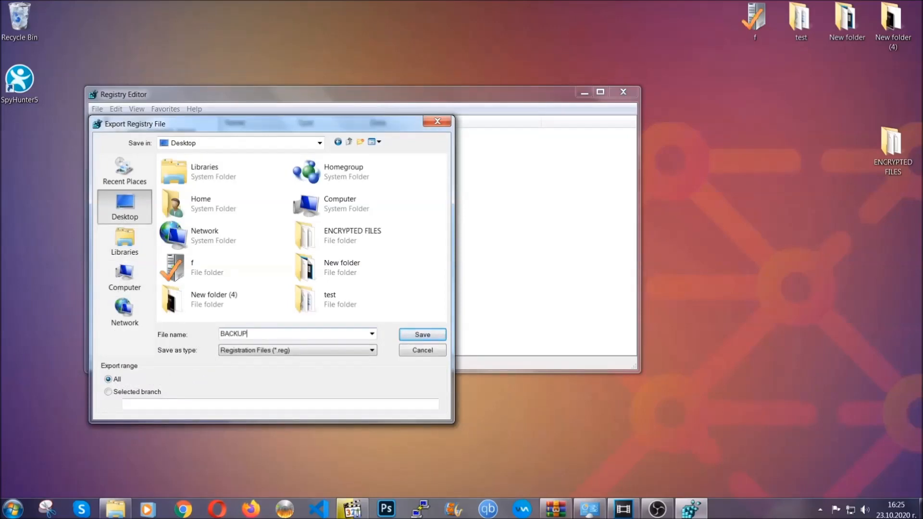
mouse_move(399, 355)
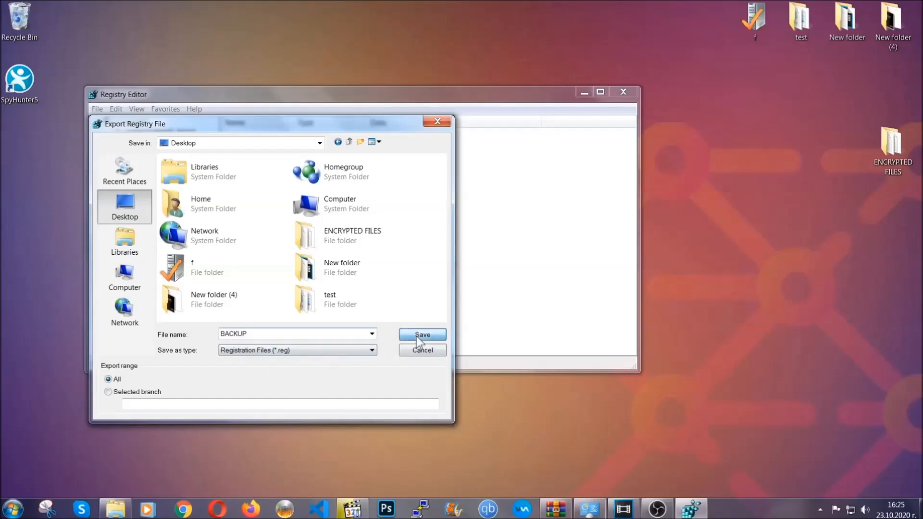
left_click(421, 335)
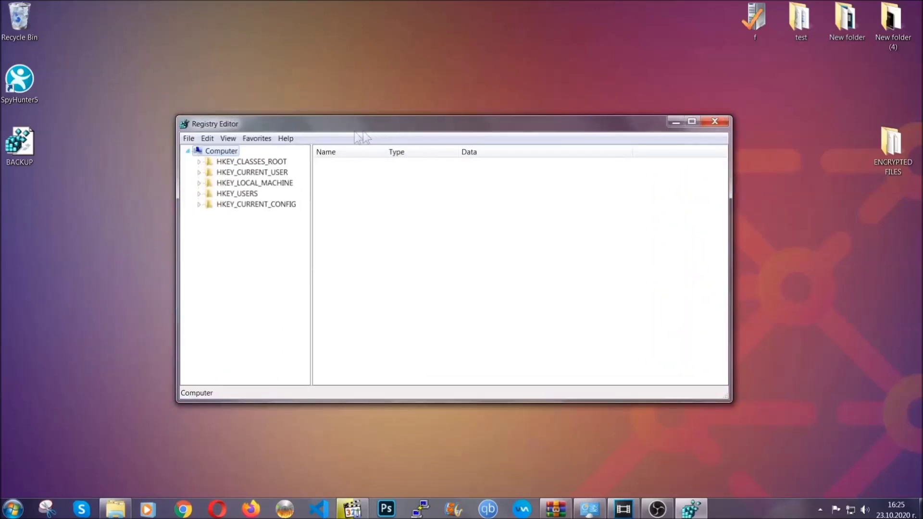
Open Registry Editor's File menu again.
left_click(189, 139)
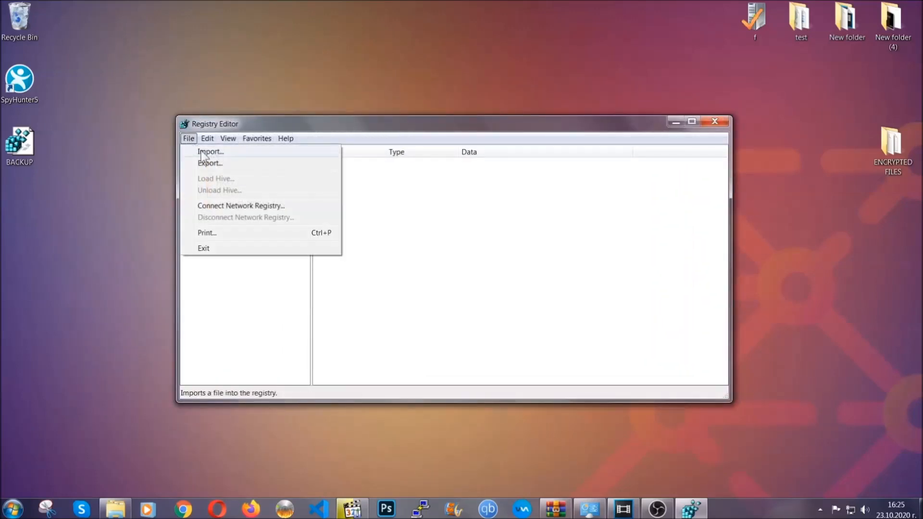
mouse_move(195, 149)
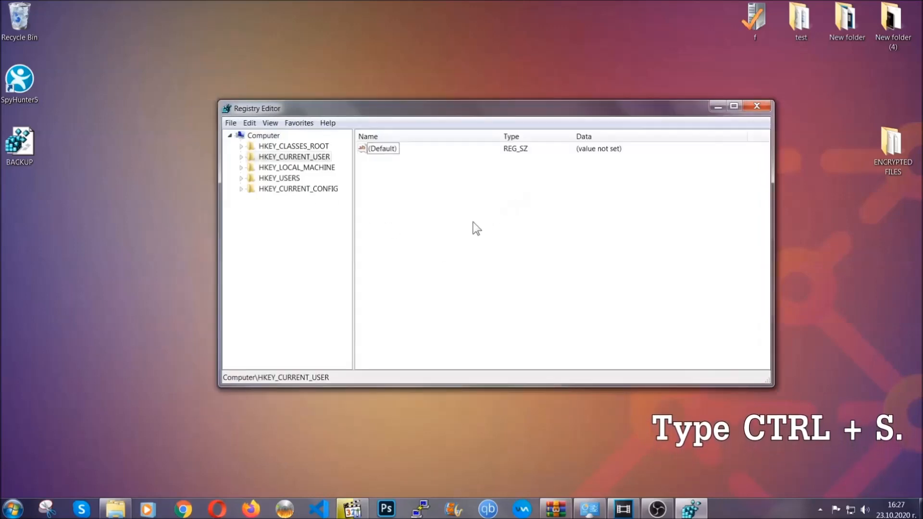
Search the registry for 'RunOnce', then open the neighbouring Run key listing THE VIRUS.
key("ctrl+s")
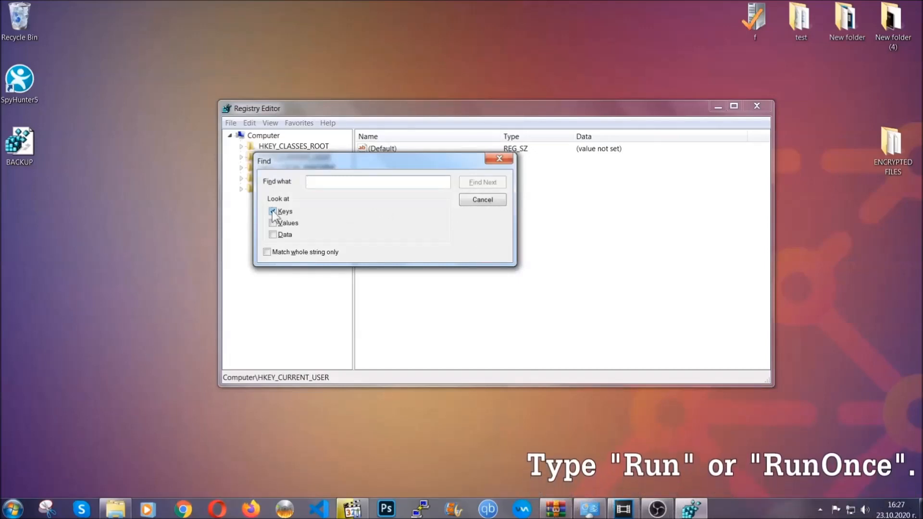
type("R")
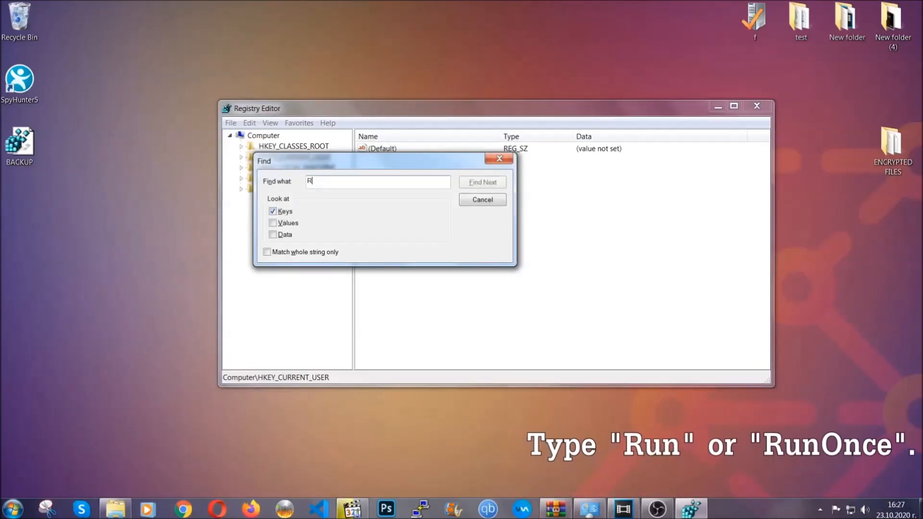
type("unOnce")
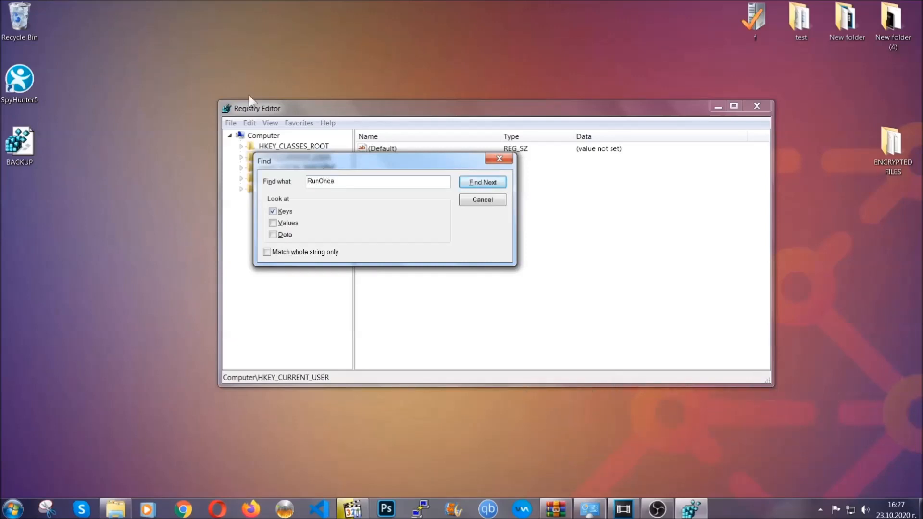
left_click(482, 182)
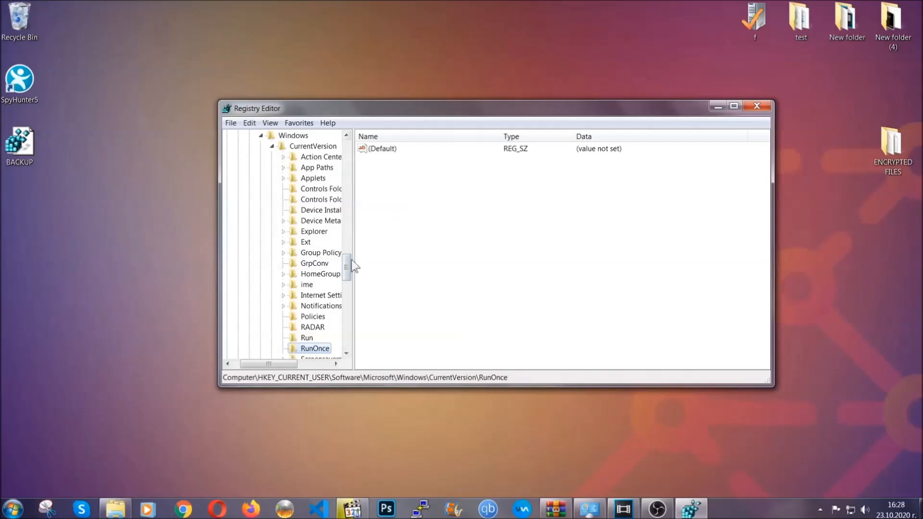
scroll("down", 3)
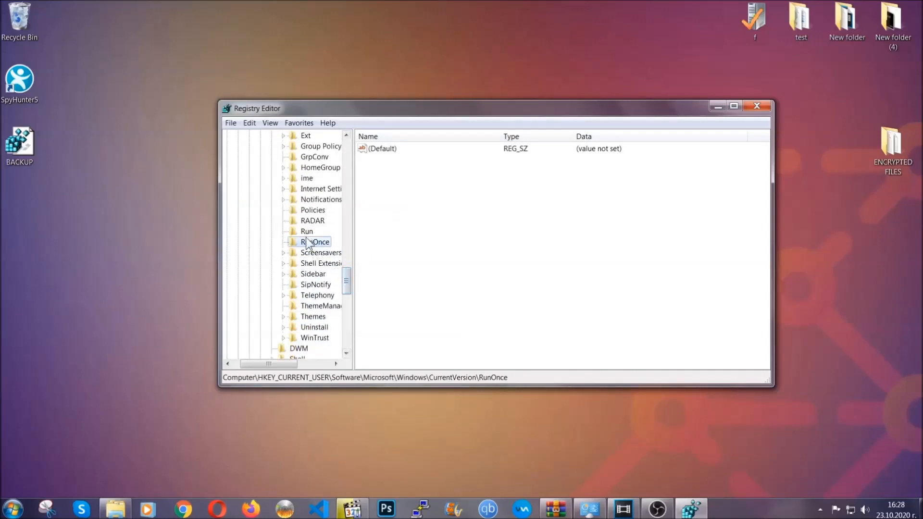
left_click(307, 231)
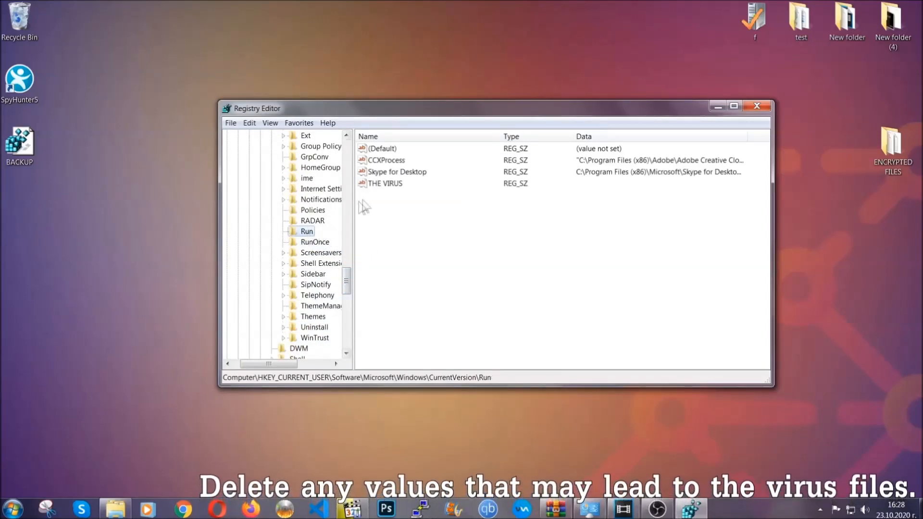
Delete and confirm removal of THE VIRUS value from the Run key, then close Registry Editor.
left_click(386, 183)
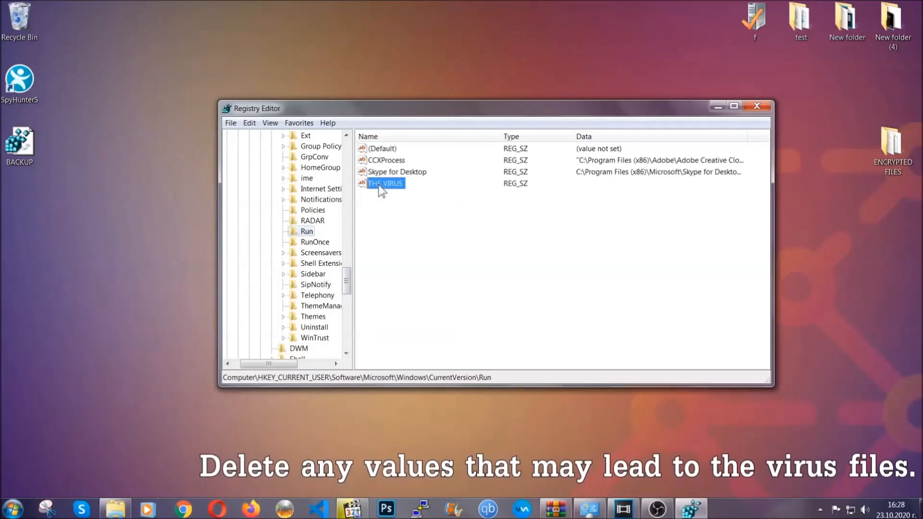
right_click(385, 183)
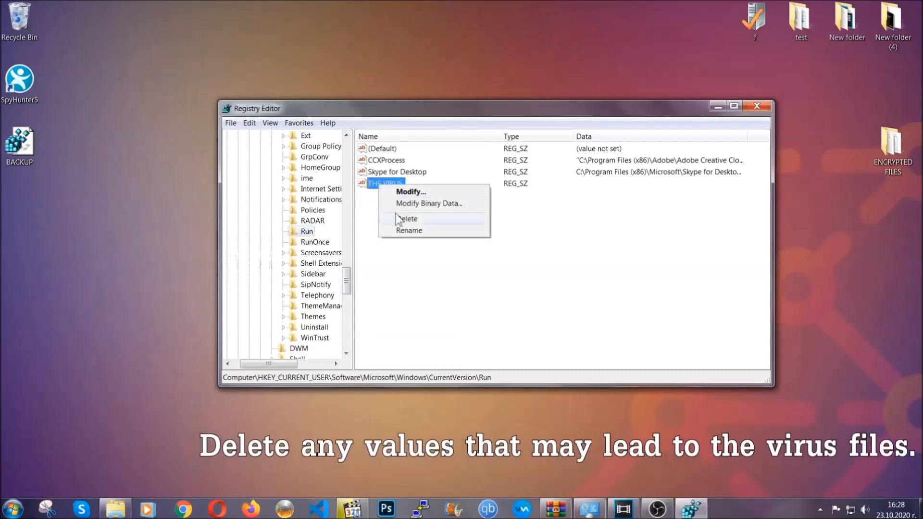
left_click(409, 218)
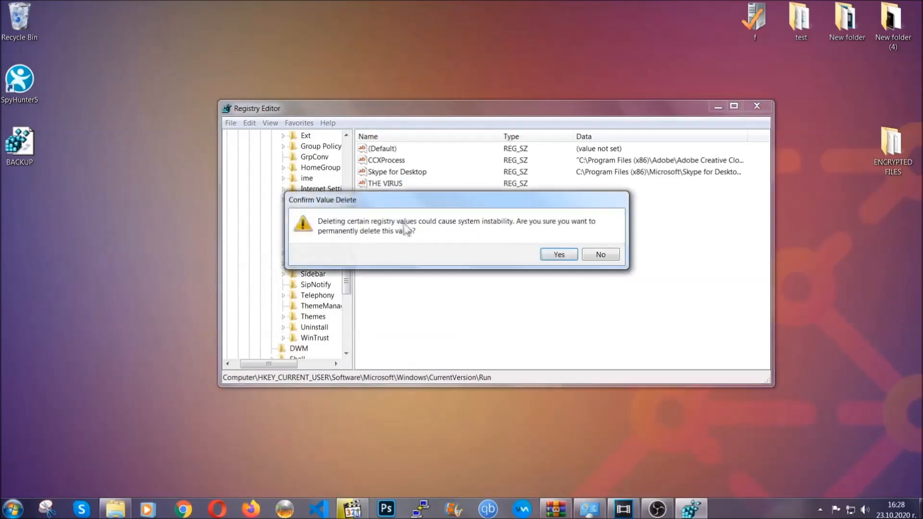
left_click(556, 254)
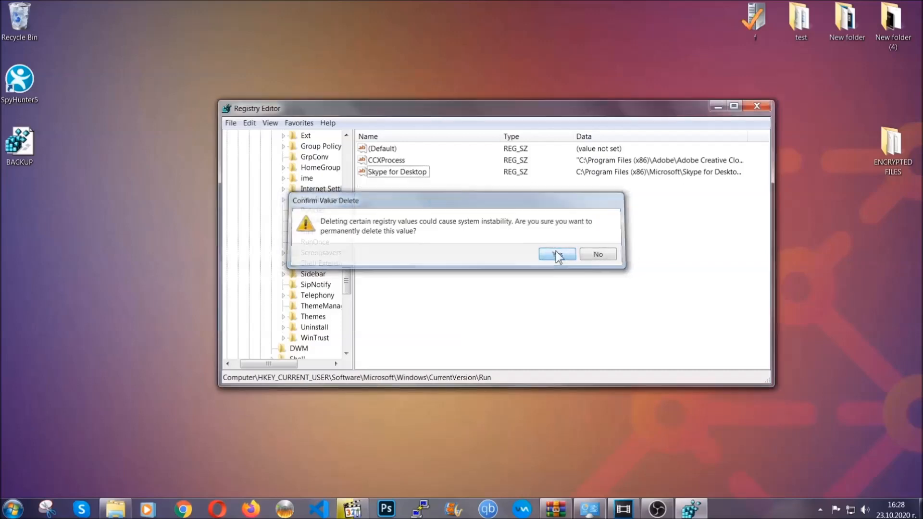
left_click(556, 254)
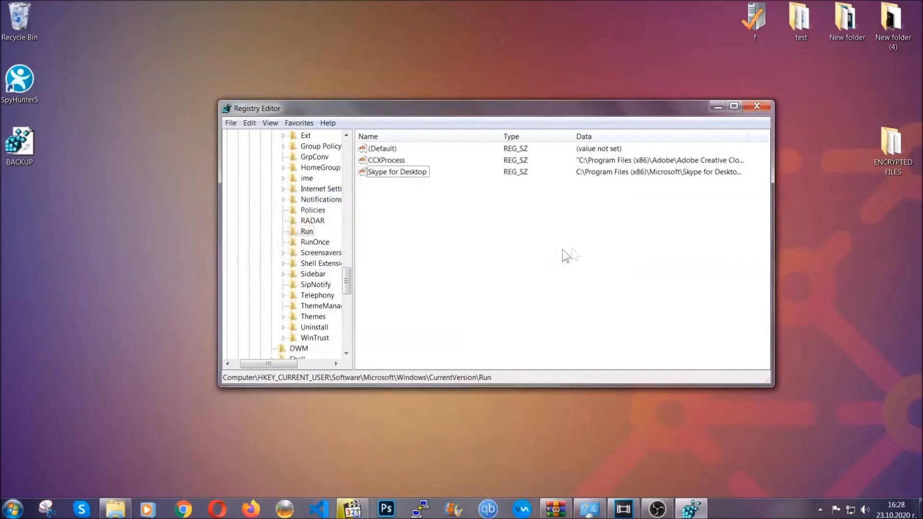
left_click(757, 107)
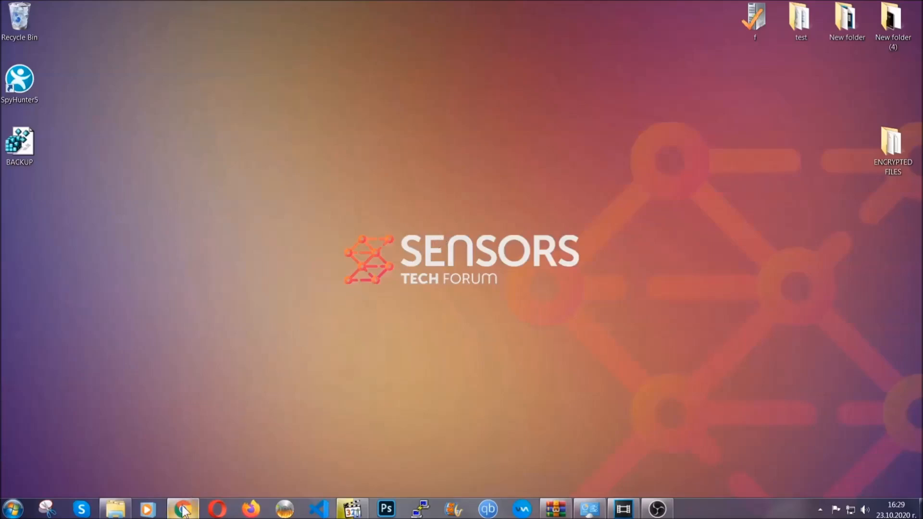
Show SensorsTechForum's 'Decrypt (Recover) Files Encrypted by Ransomware' article in Chrome, scrolled to its six methods.
left_click(183, 508)
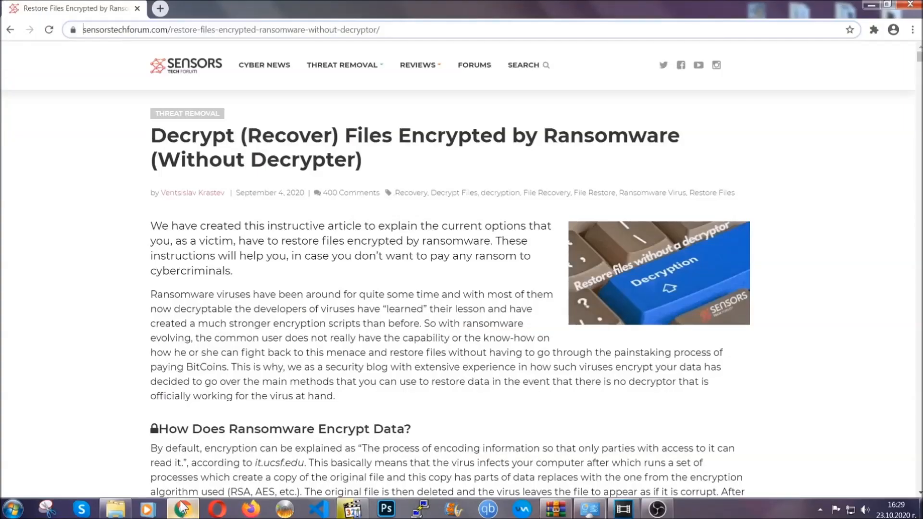
left_click(230, 29)
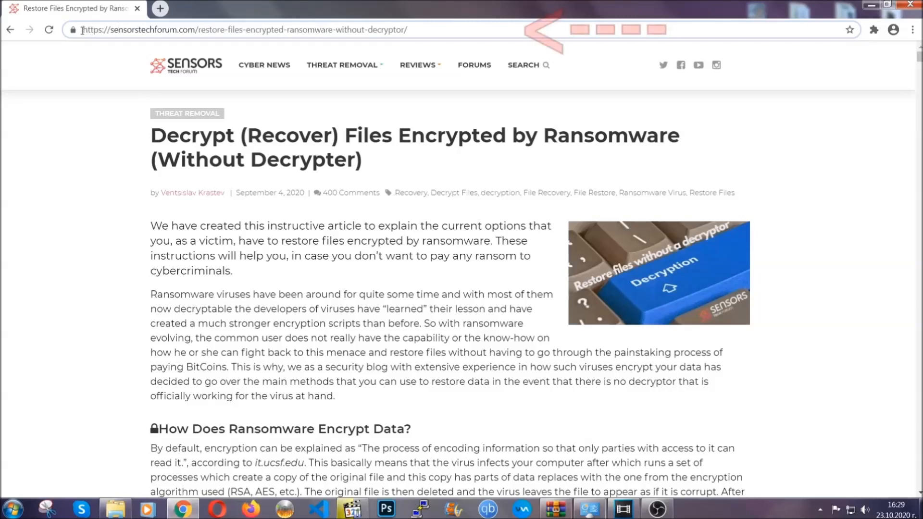
left_click(241, 30)
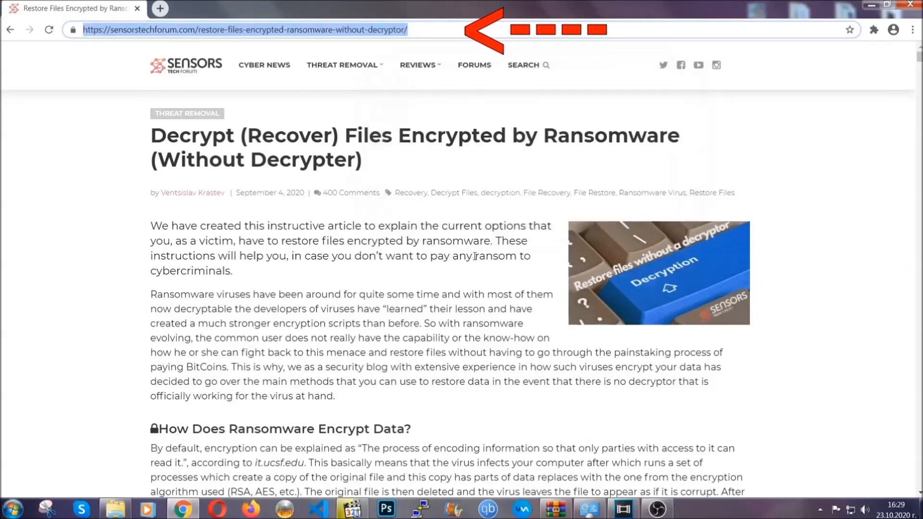
scroll("down", 3)
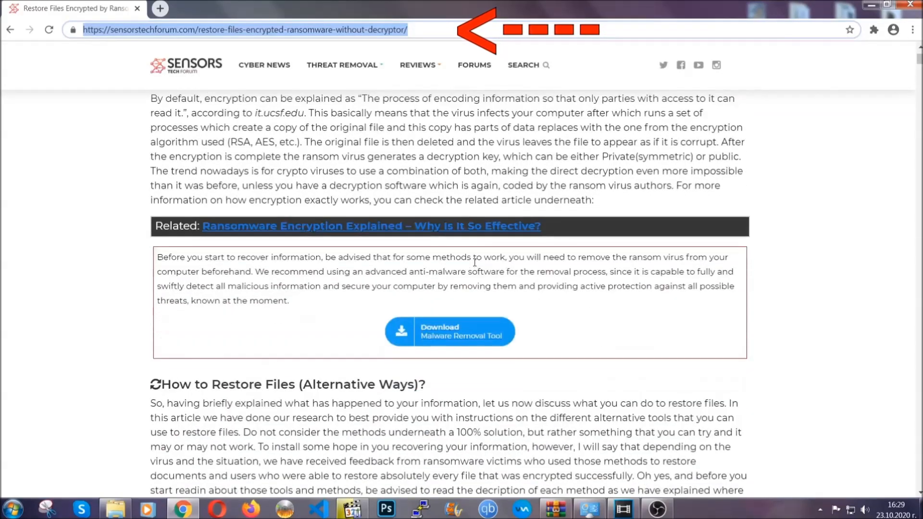
scroll("down", 3)
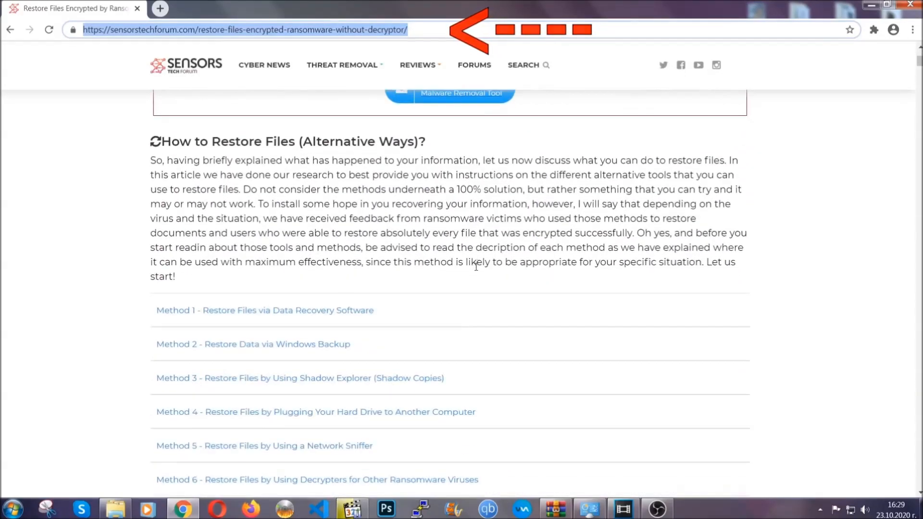
scroll("down", 3)
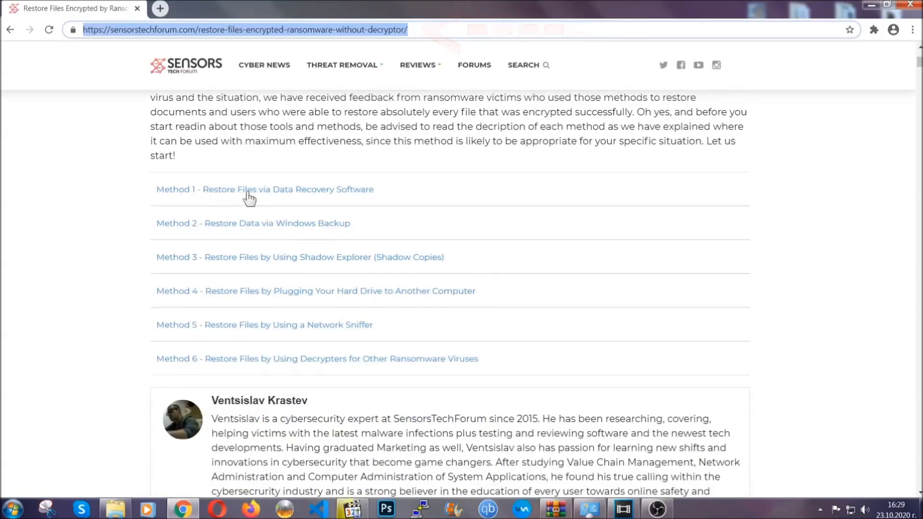
mouse_move(320, 236)
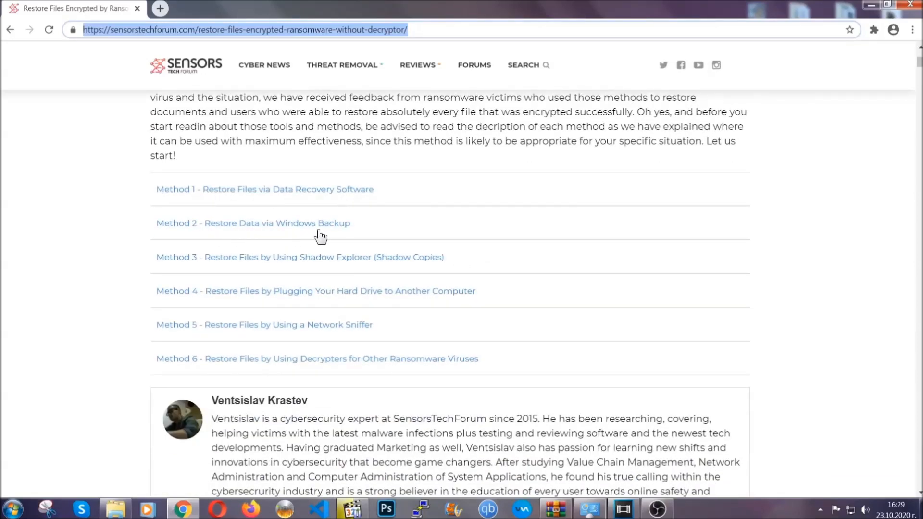
mouse_move(288, 317)
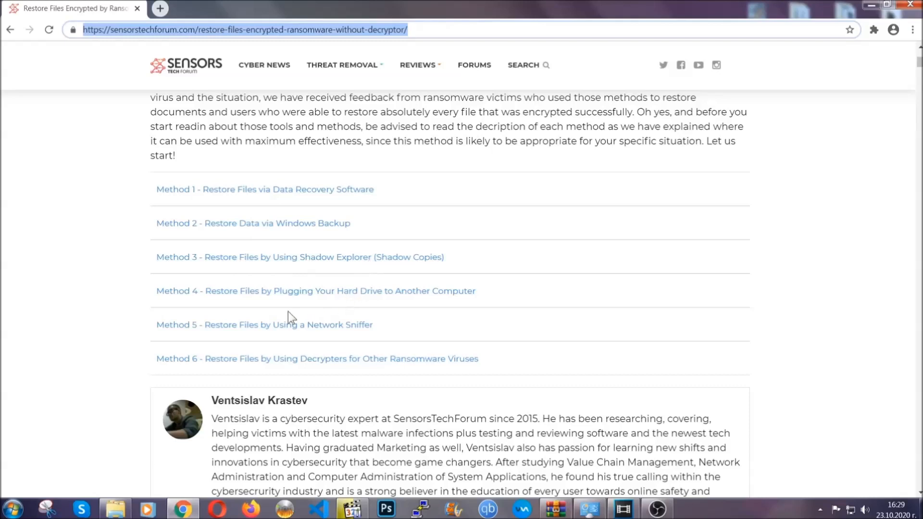
mouse_move(288, 222)
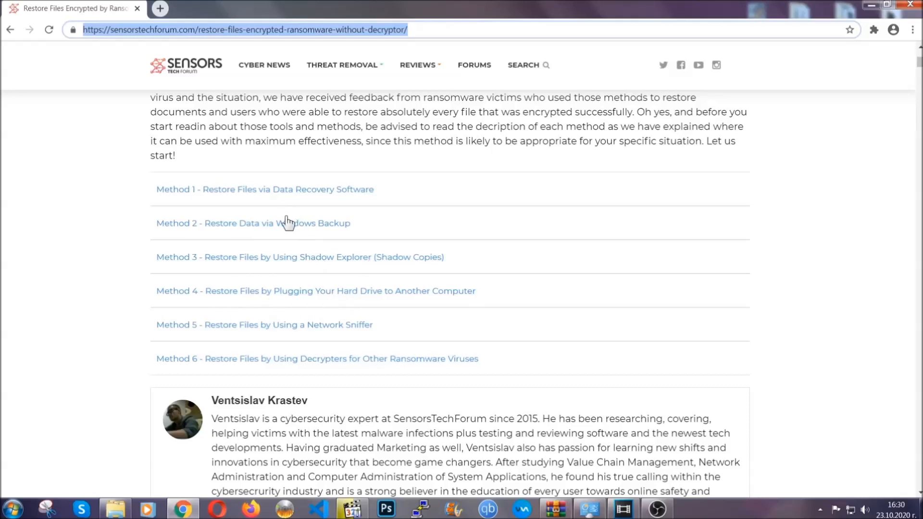
Expand 'Method 2 - Restore Data via Windows Backup' and its Step1, scrolling through the steps.
left_click(252, 223)
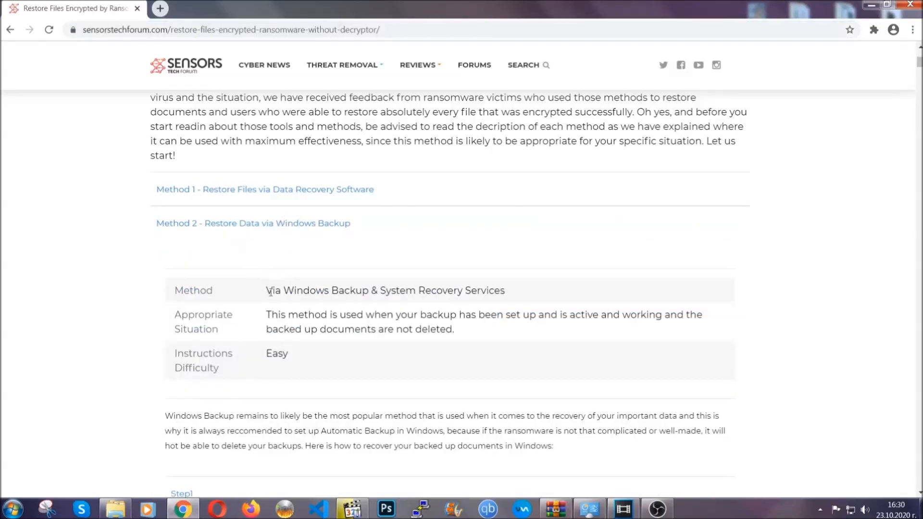
mouse_move(331, 365)
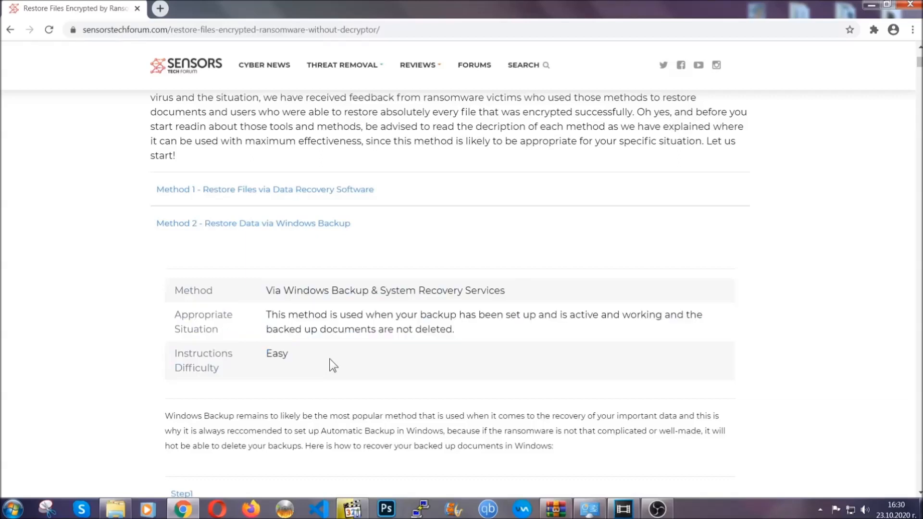
scroll("down", 3)
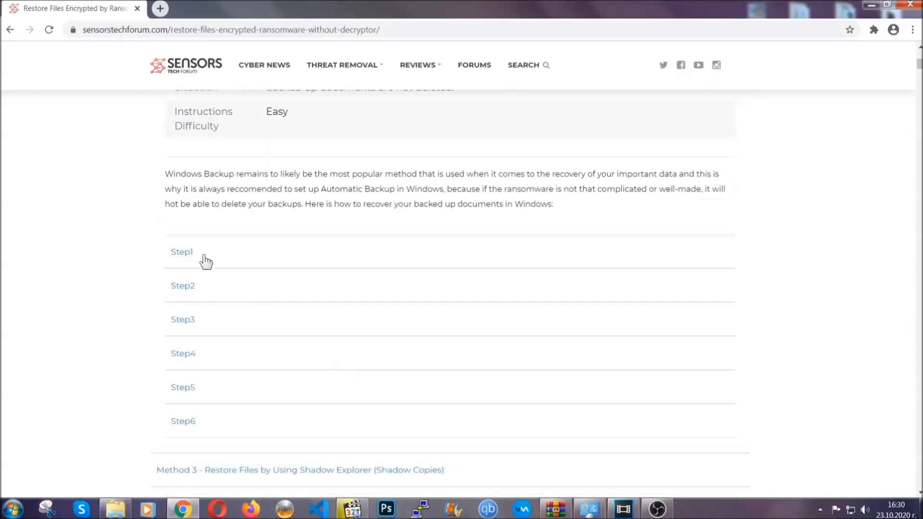
left_click(181, 252)
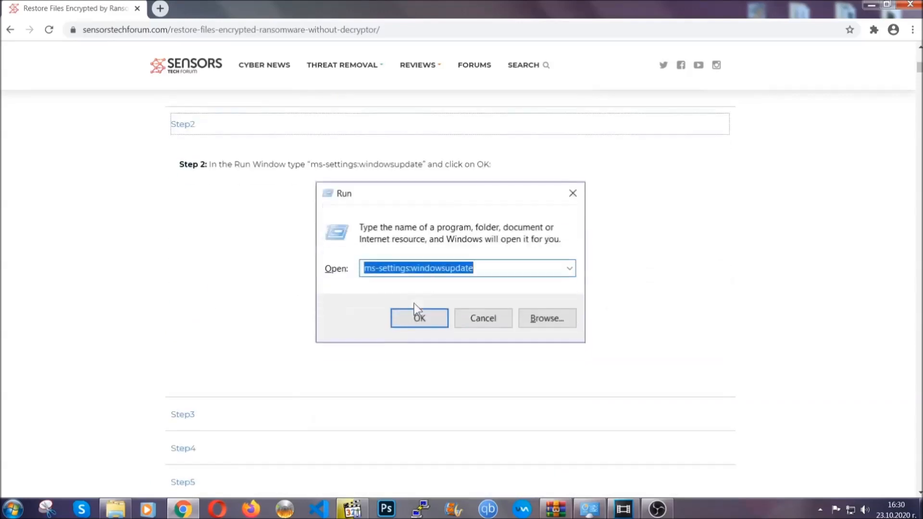
scroll("down", 3)
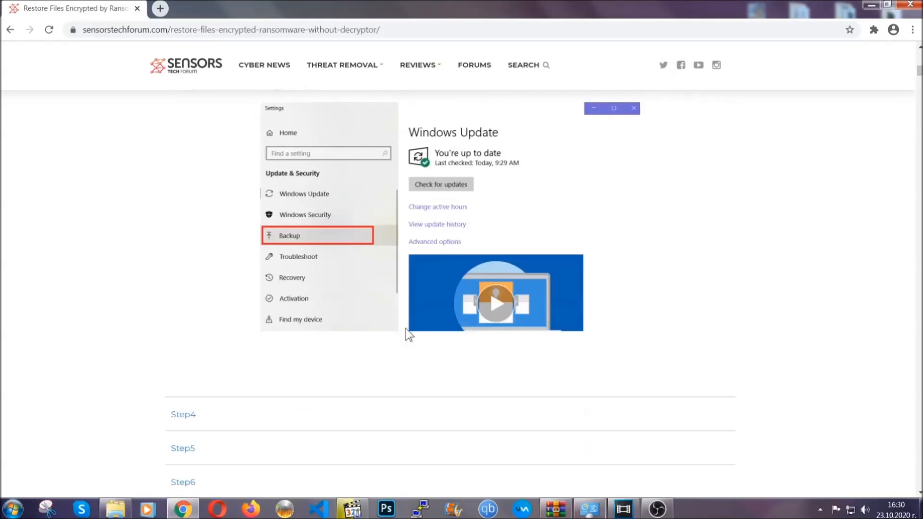
scroll("down", 3)
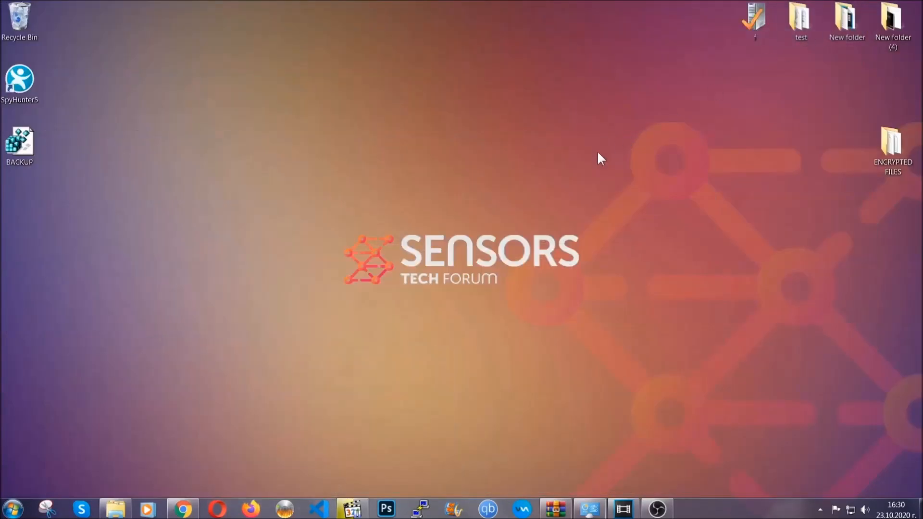
mouse_move(430, 234)
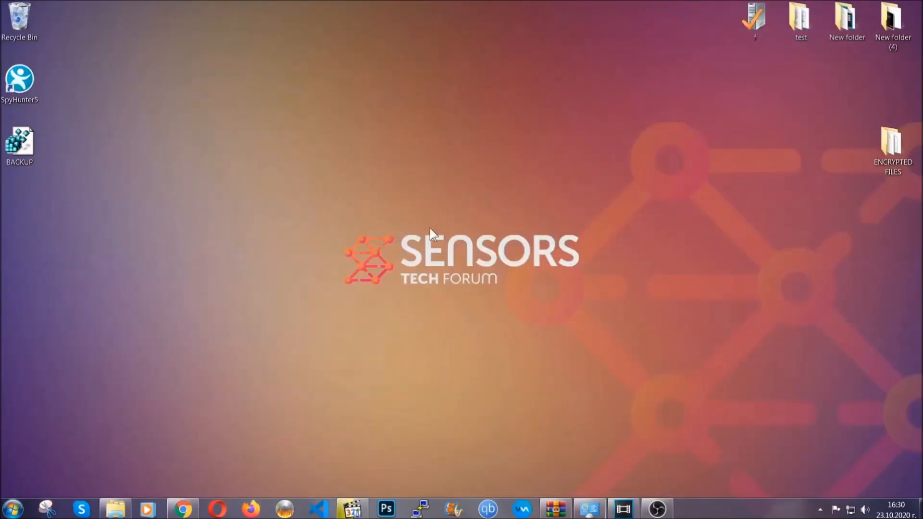